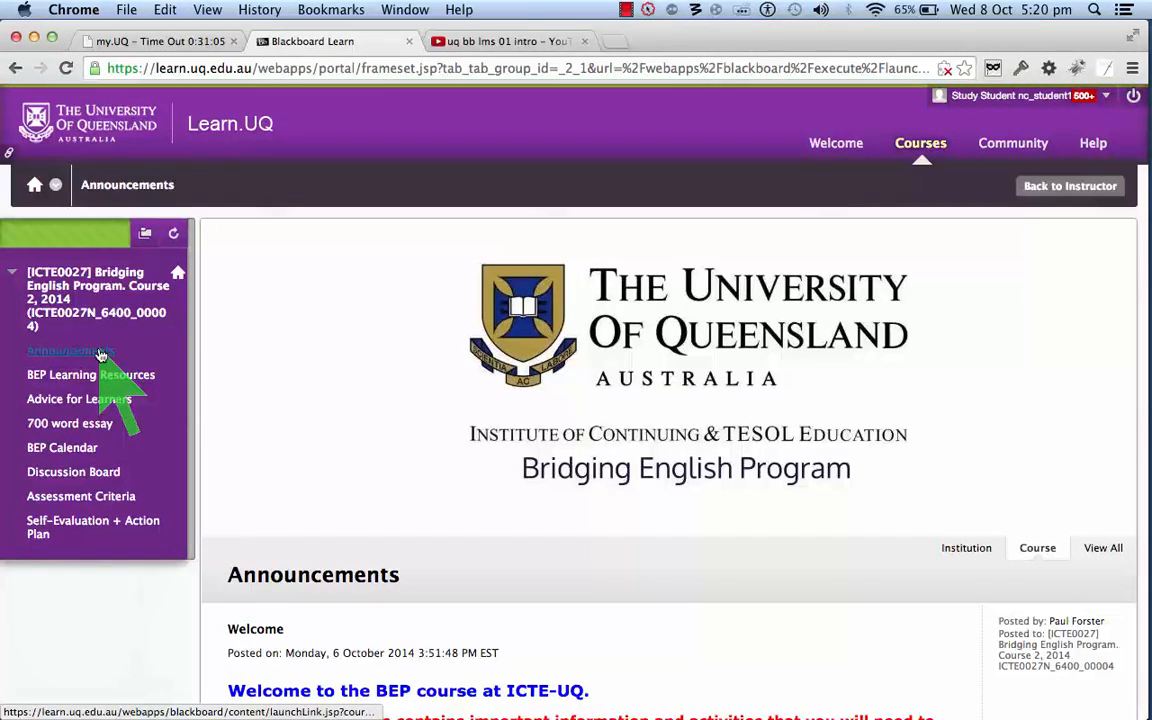
# - Browse the course page, then go to BEP Learning Resources with the Learning Centre Tour video and Week 1 folder
pyautogui.scroll(-3)
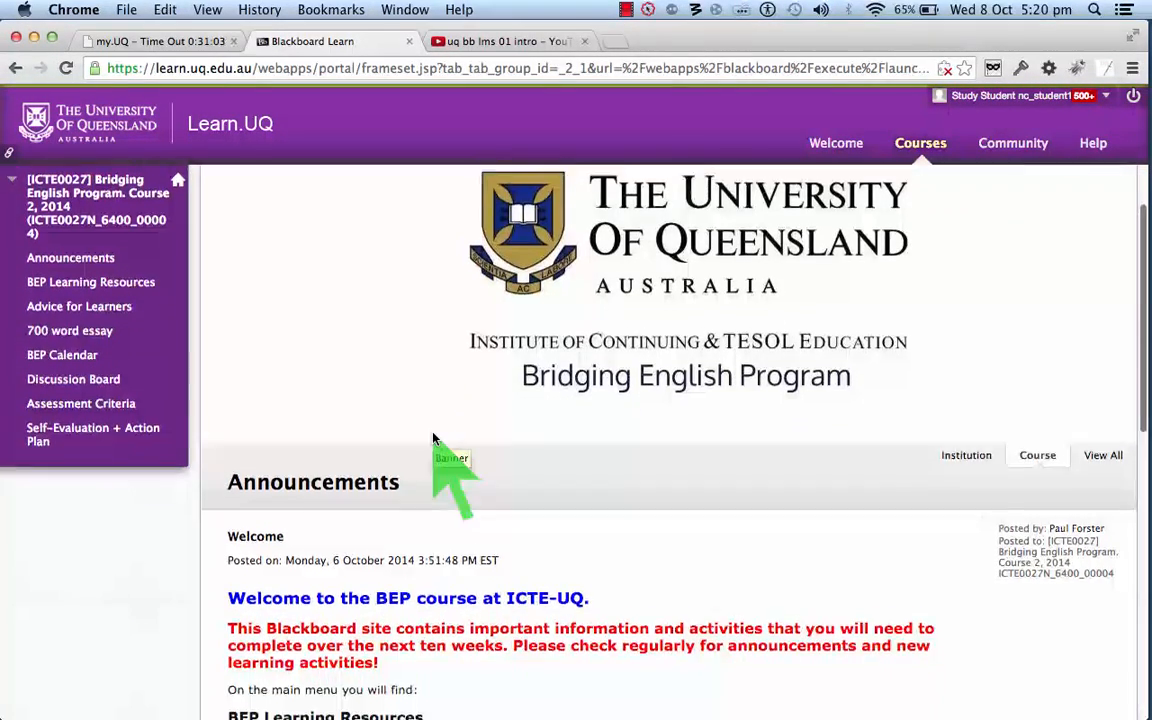
pyautogui.scroll(-3)
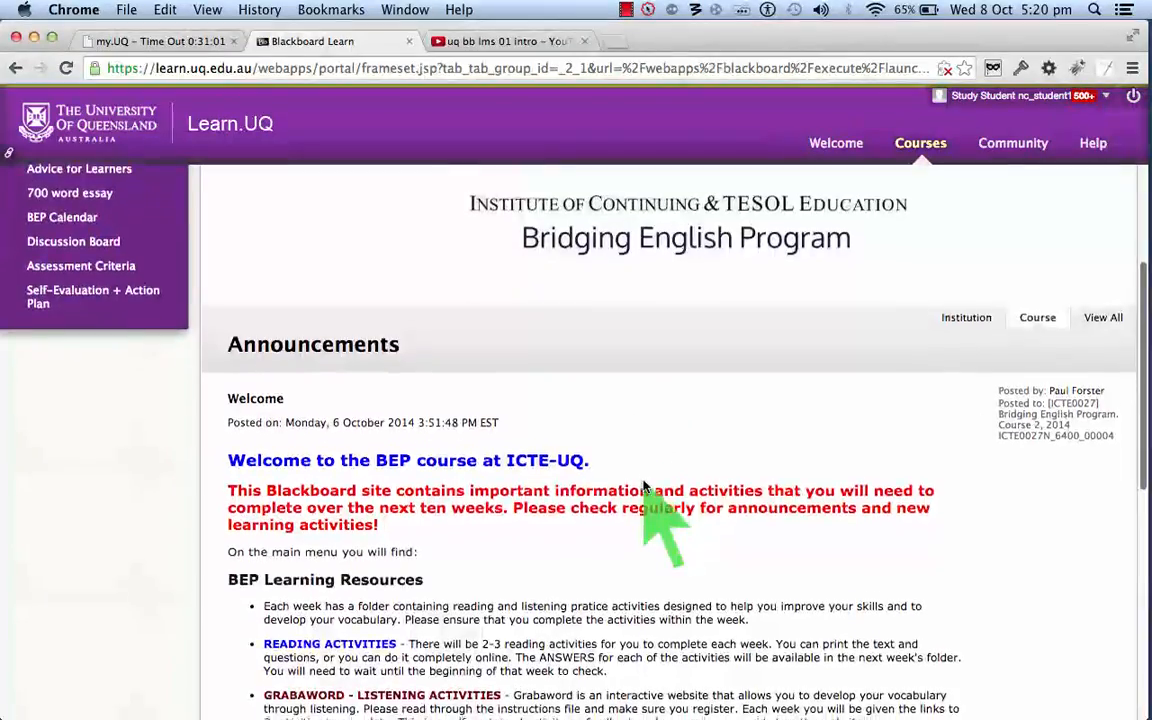
pyautogui.scroll(-3)
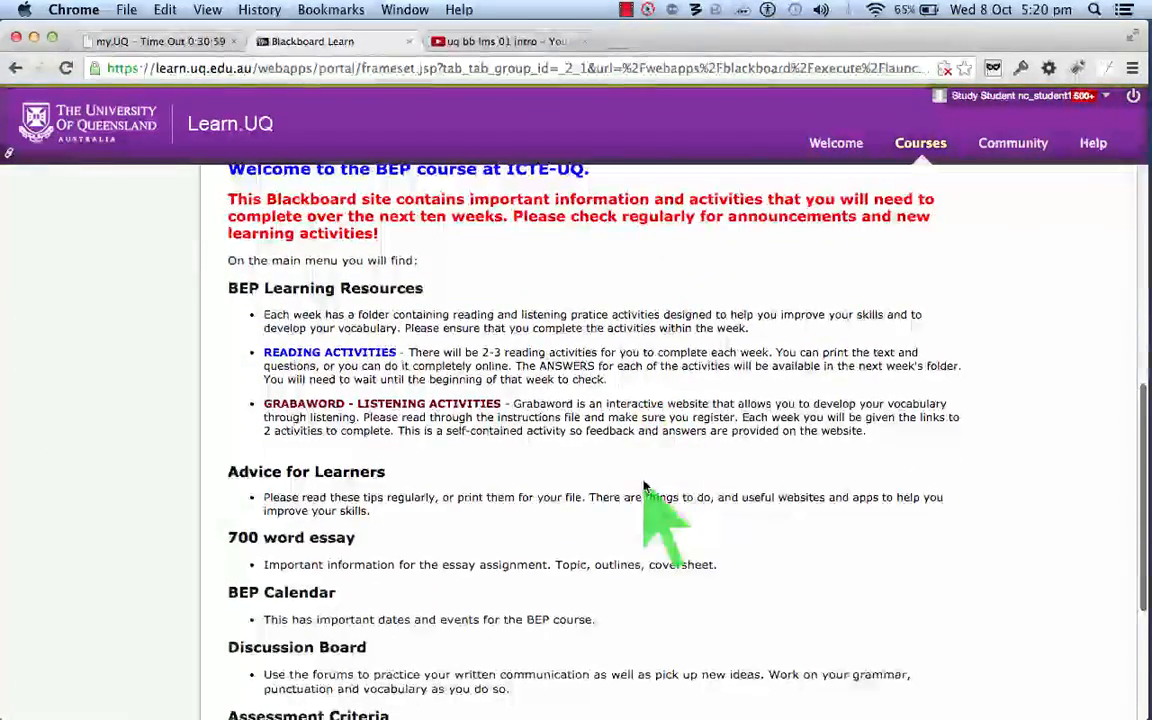
pyautogui.scroll(-3)
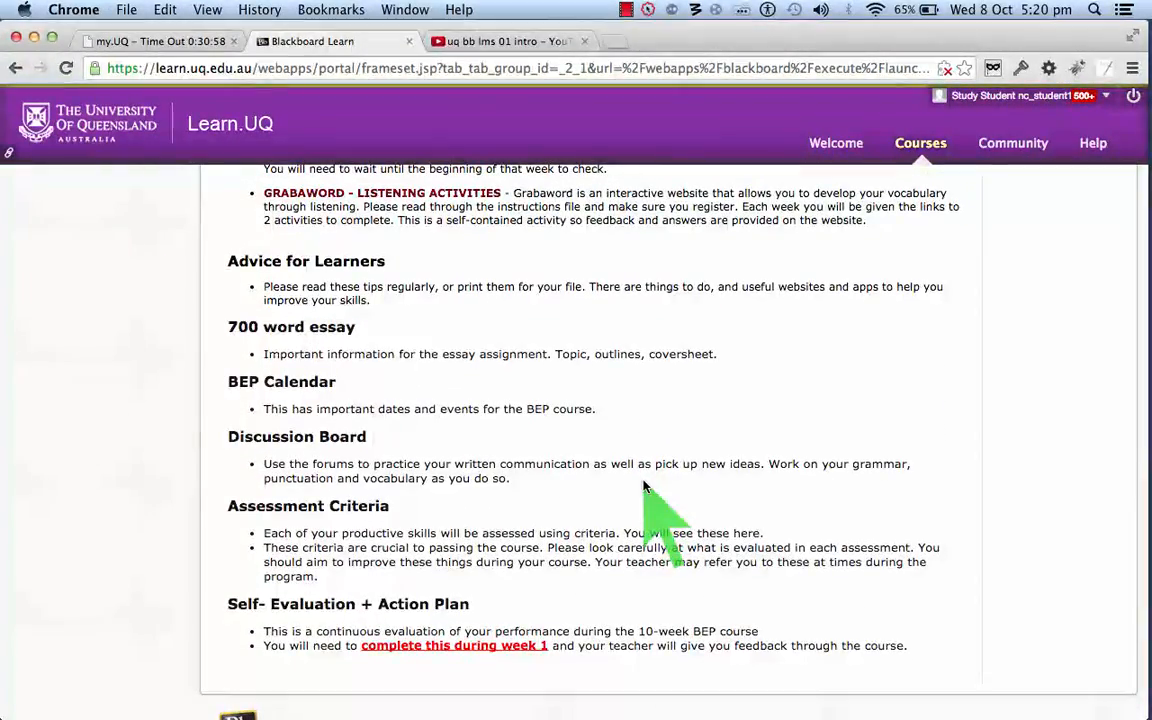
pyautogui.scroll(3)
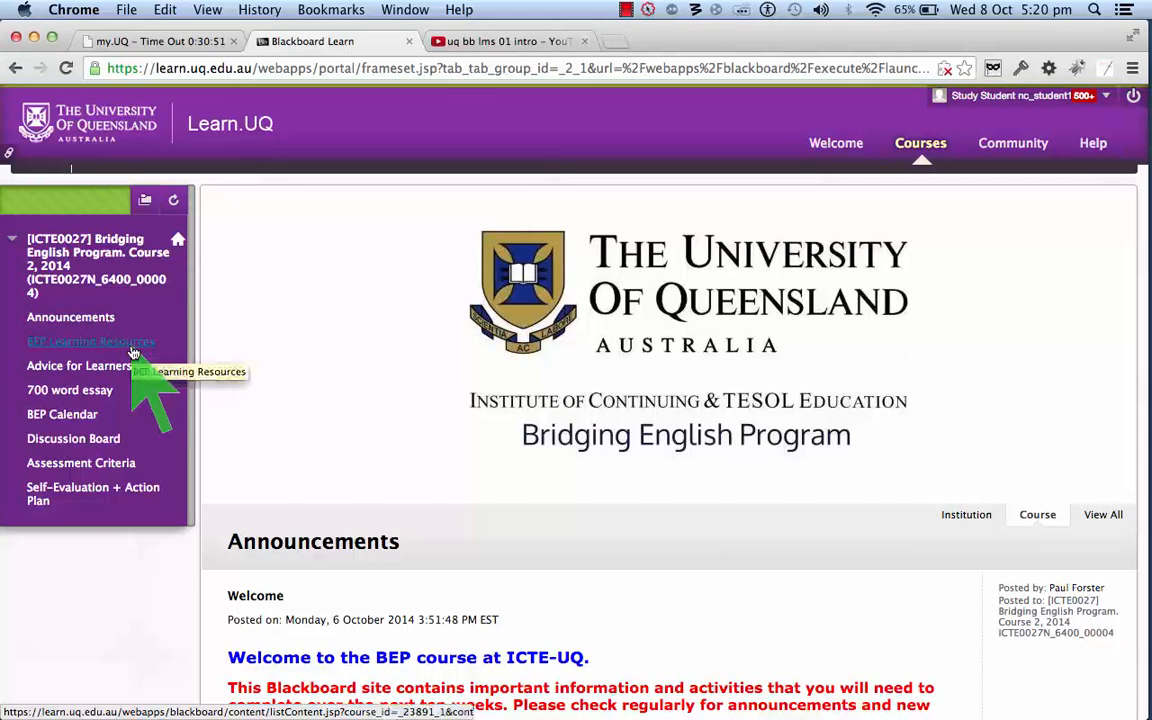
pyautogui.click(90, 340)
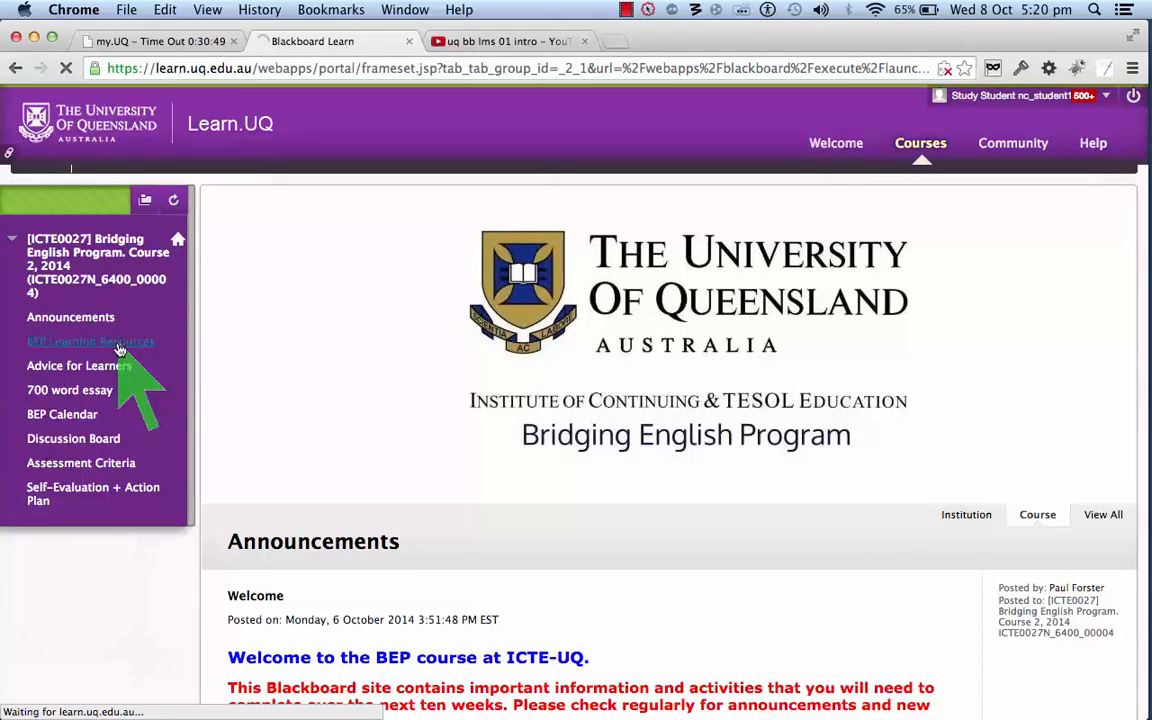
pyautogui.click(90, 340)
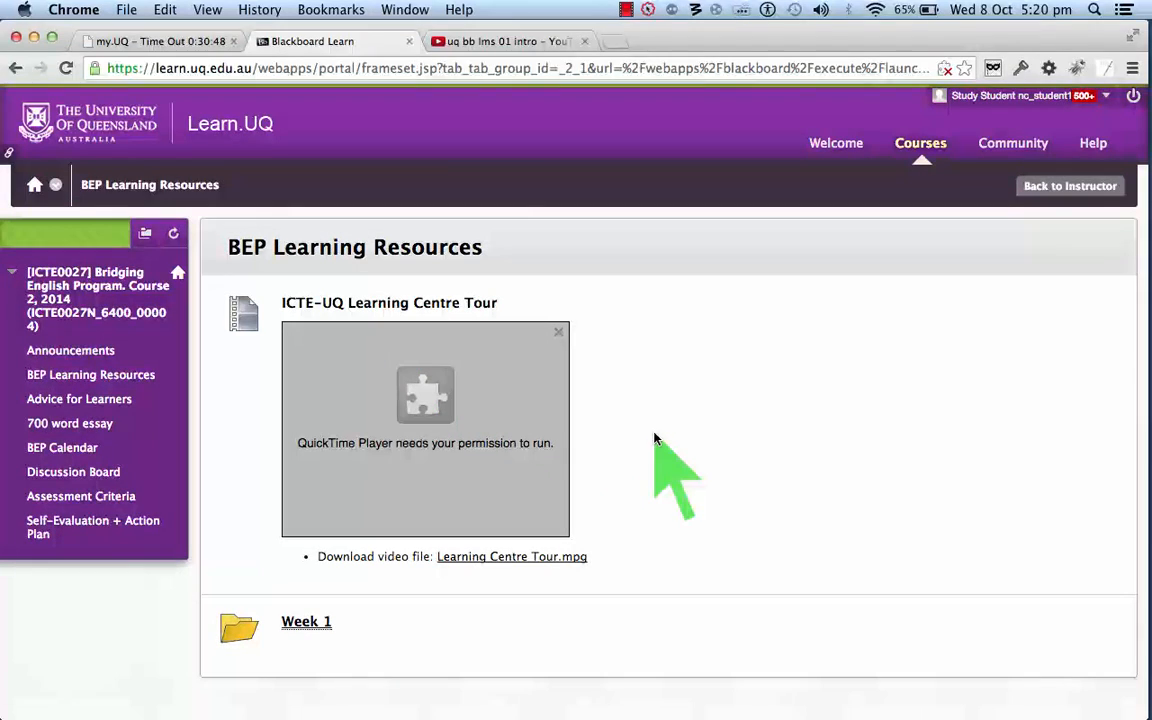
pyautogui.moveTo(640, 560)
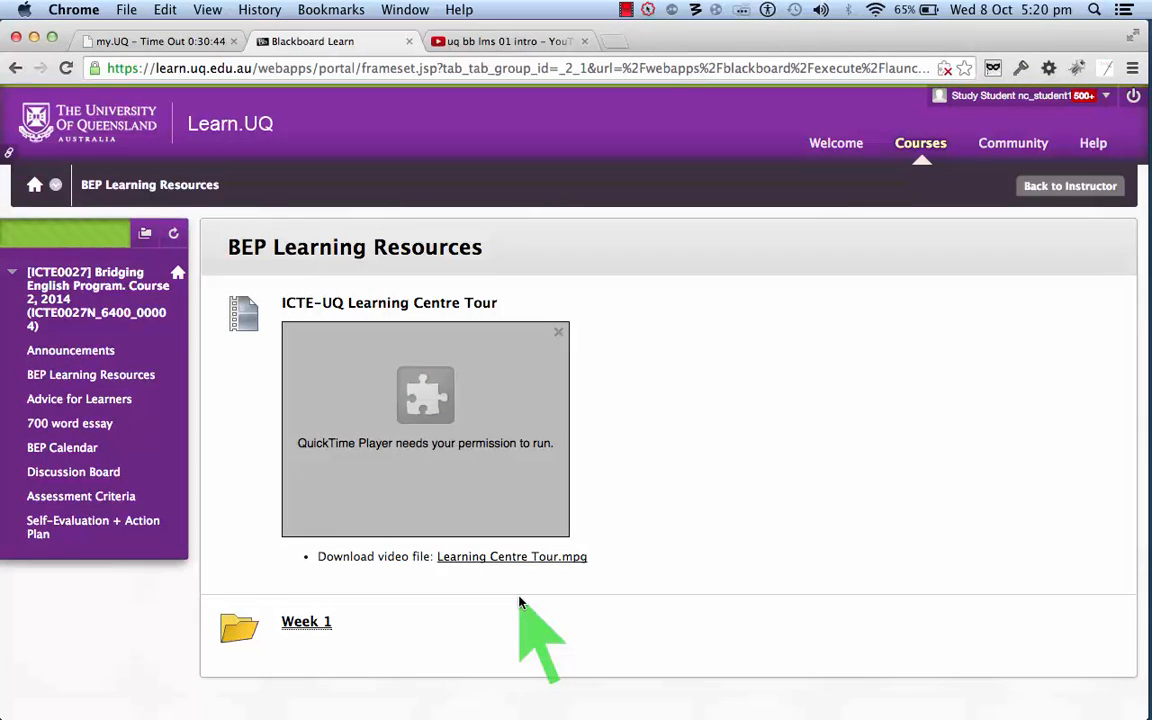
pyautogui.moveTo(350, 624)
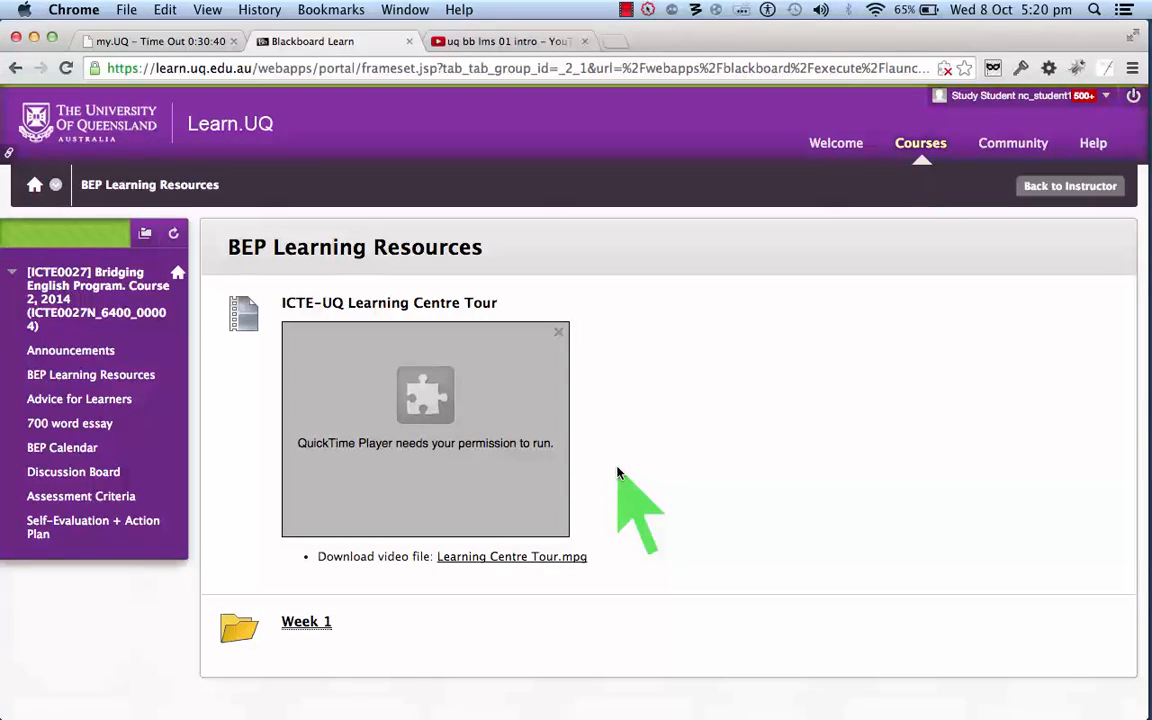
pyautogui.moveTo(636, 384)
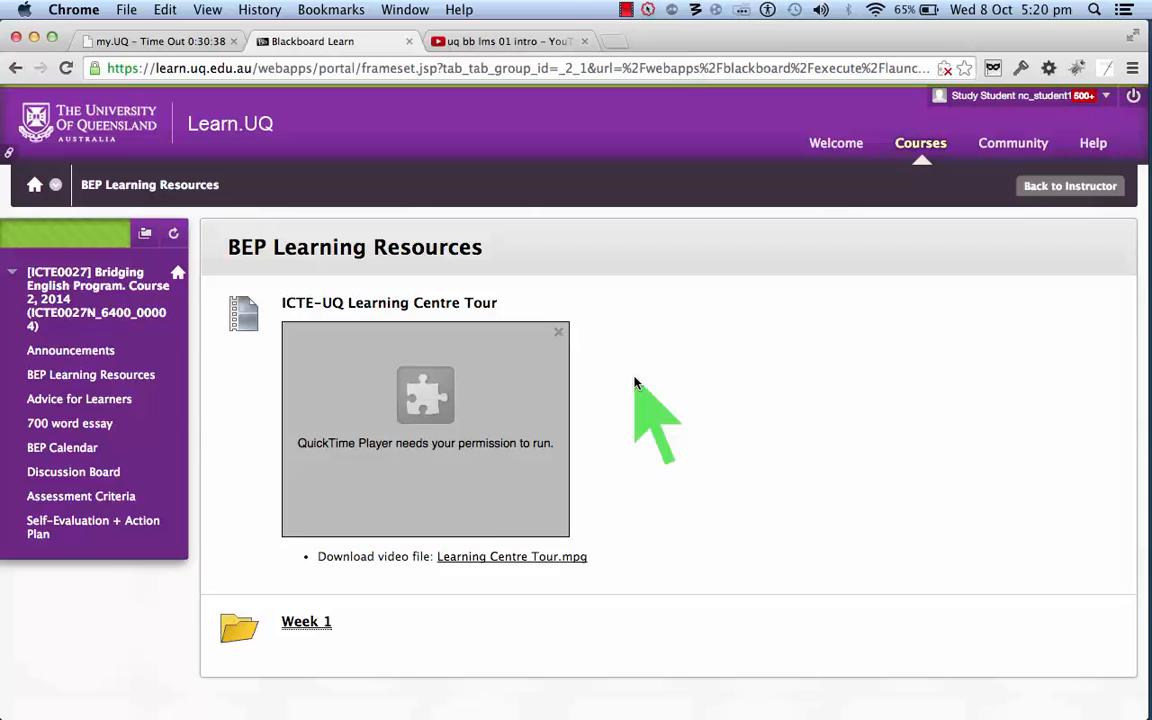
pyautogui.moveTo(636, 504)
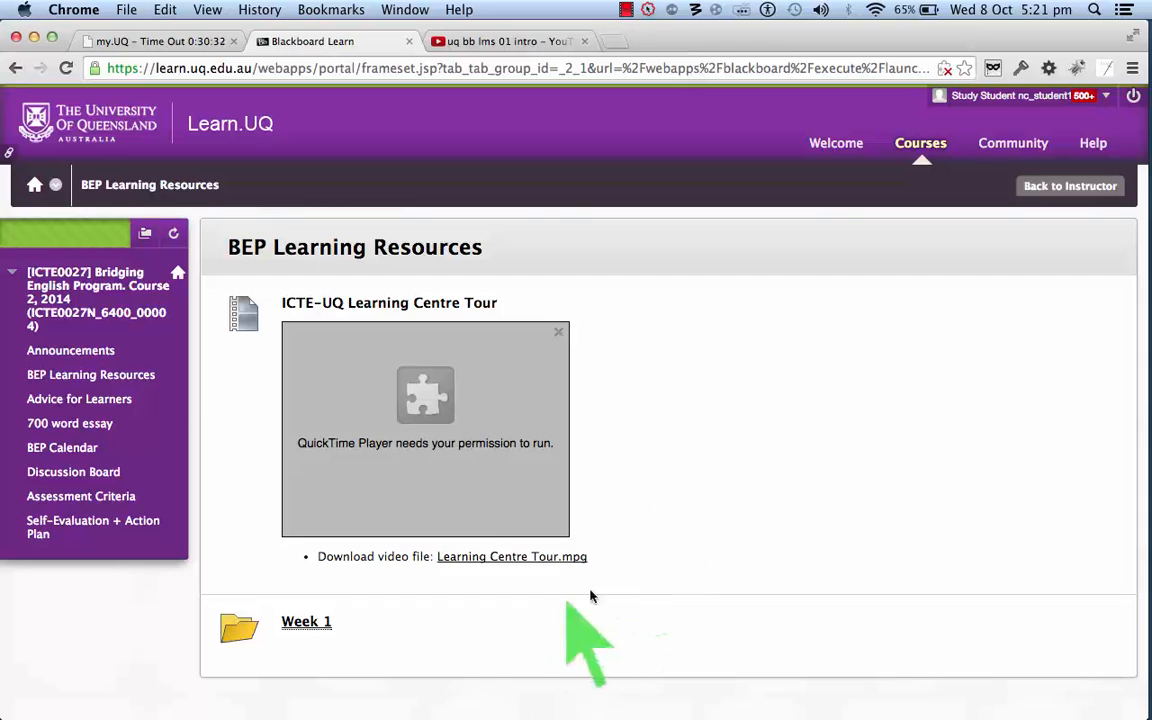
pyautogui.moveTo(364, 596)
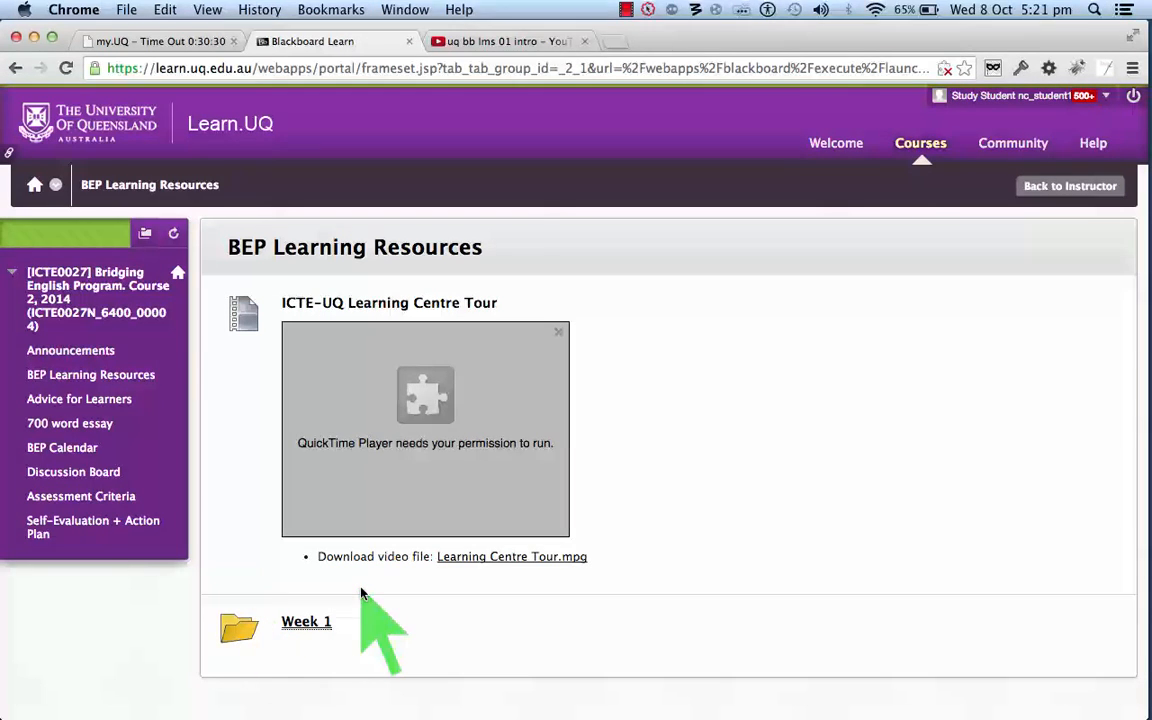
pyautogui.moveTo(376, 656)
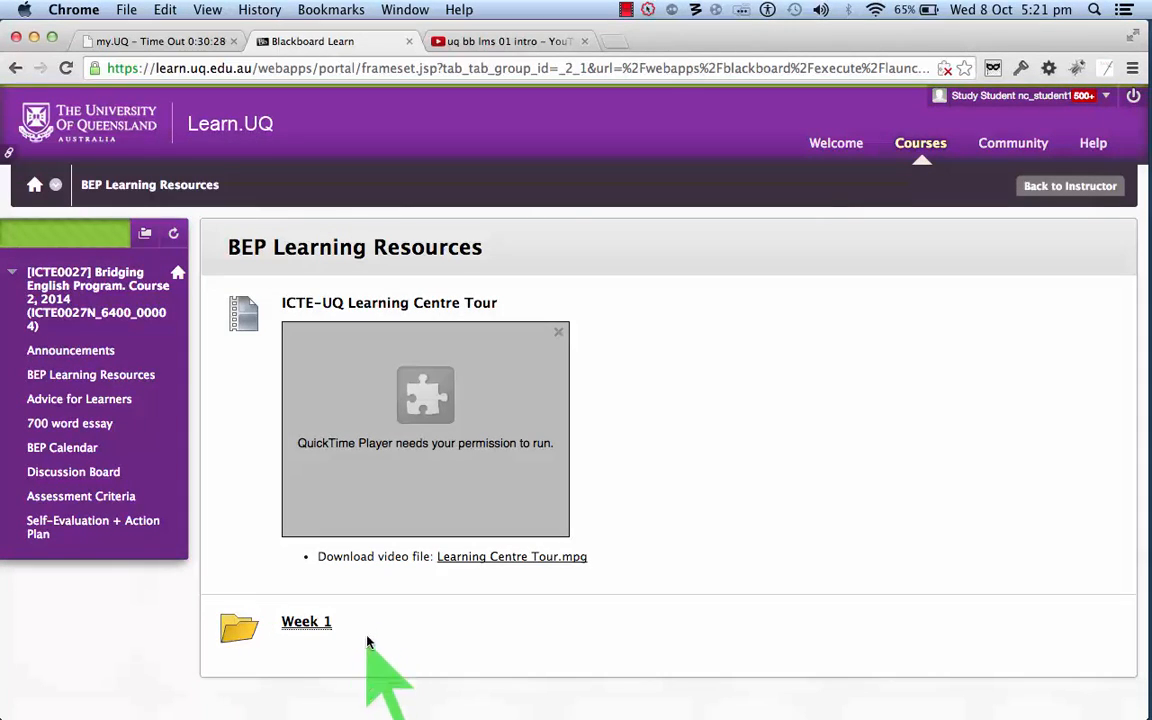
pyautogui.moveTo(368, 670)
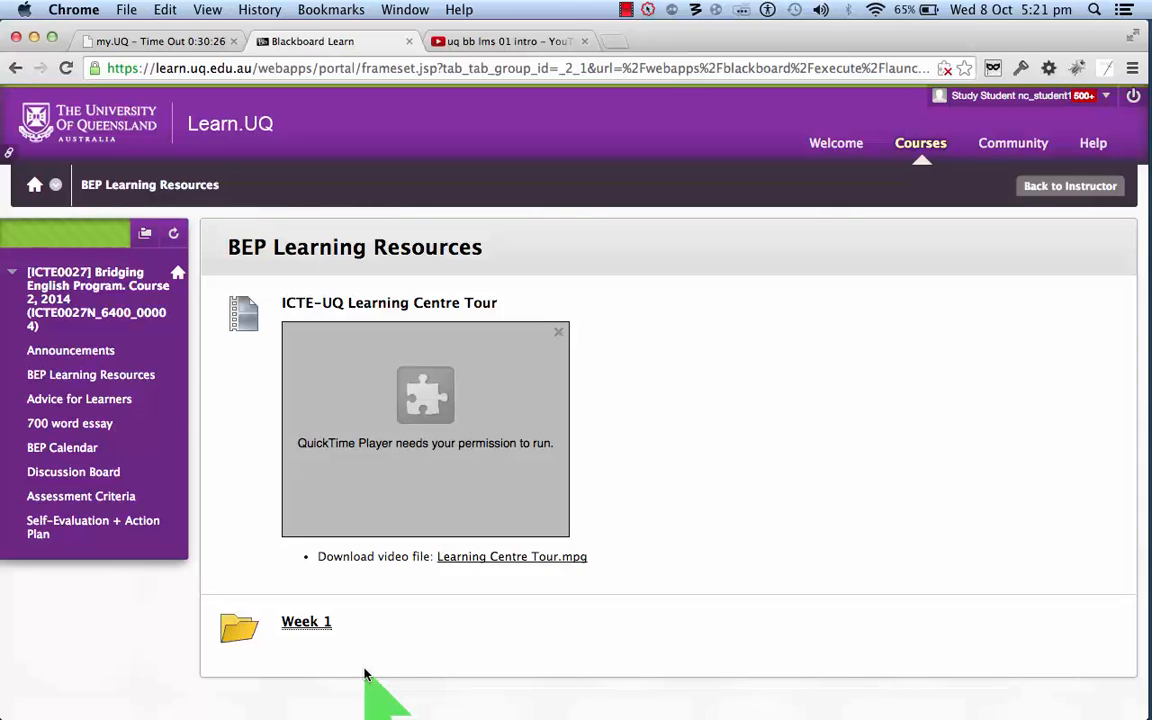
pyautogui.moveTo(330, 676)
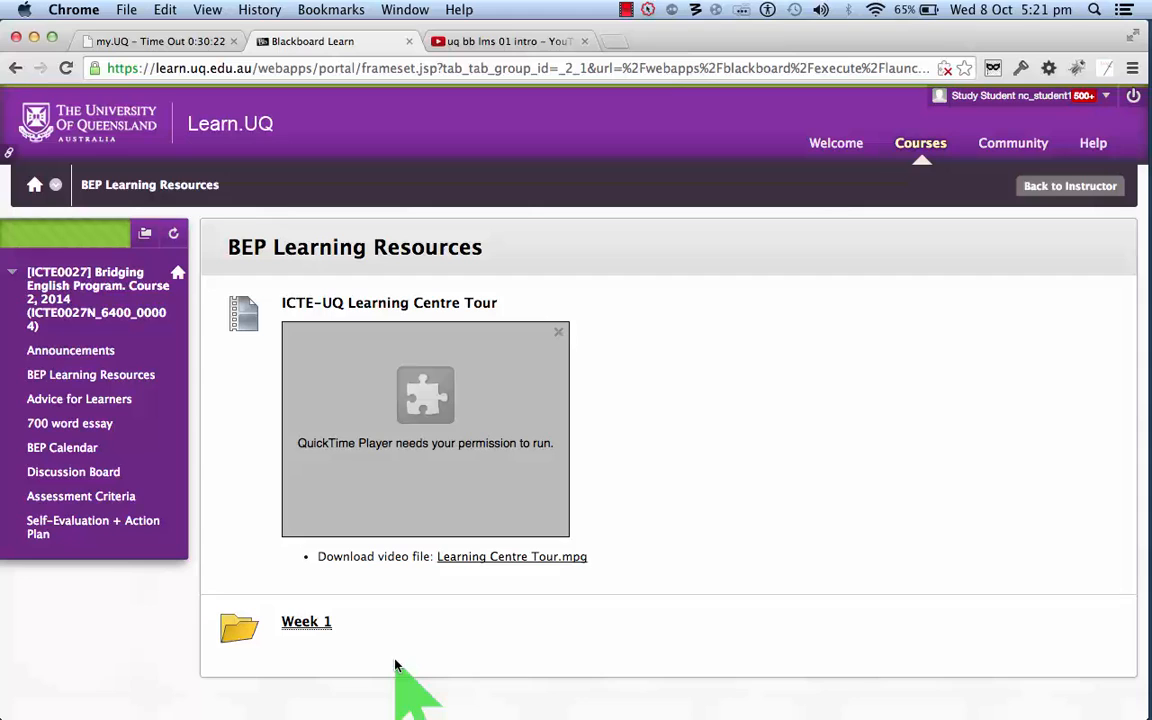
pyautogui.moveTo(410, 650)
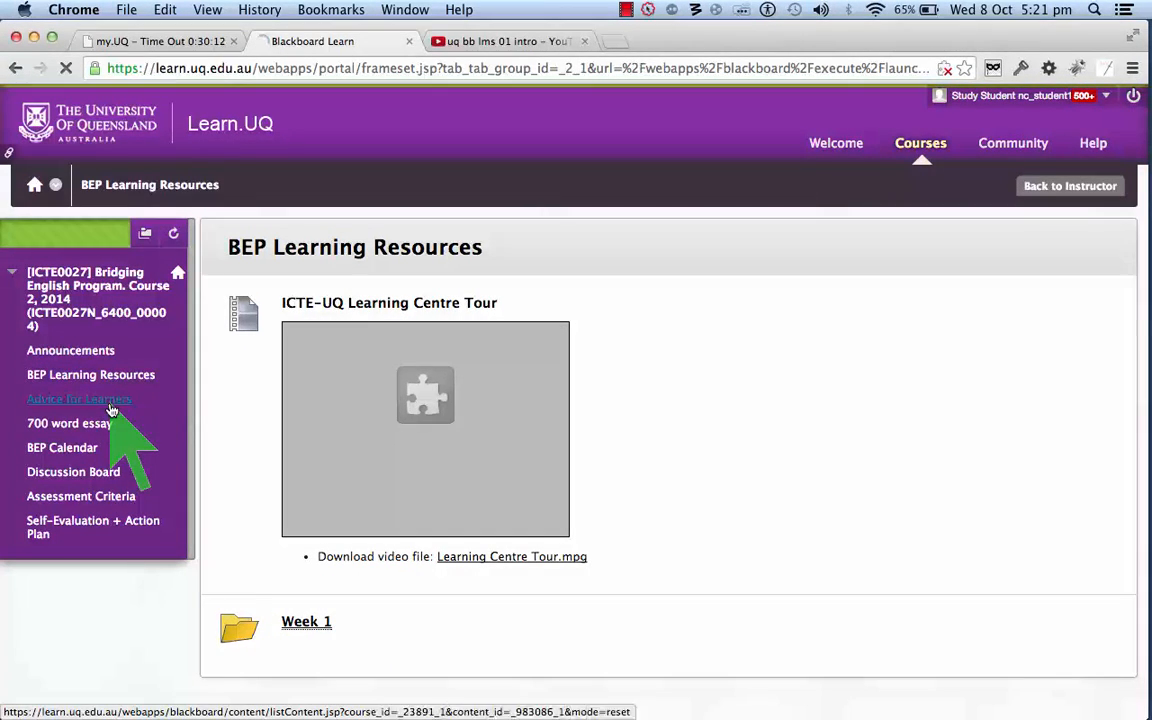
pyautogui.click(80, 398)
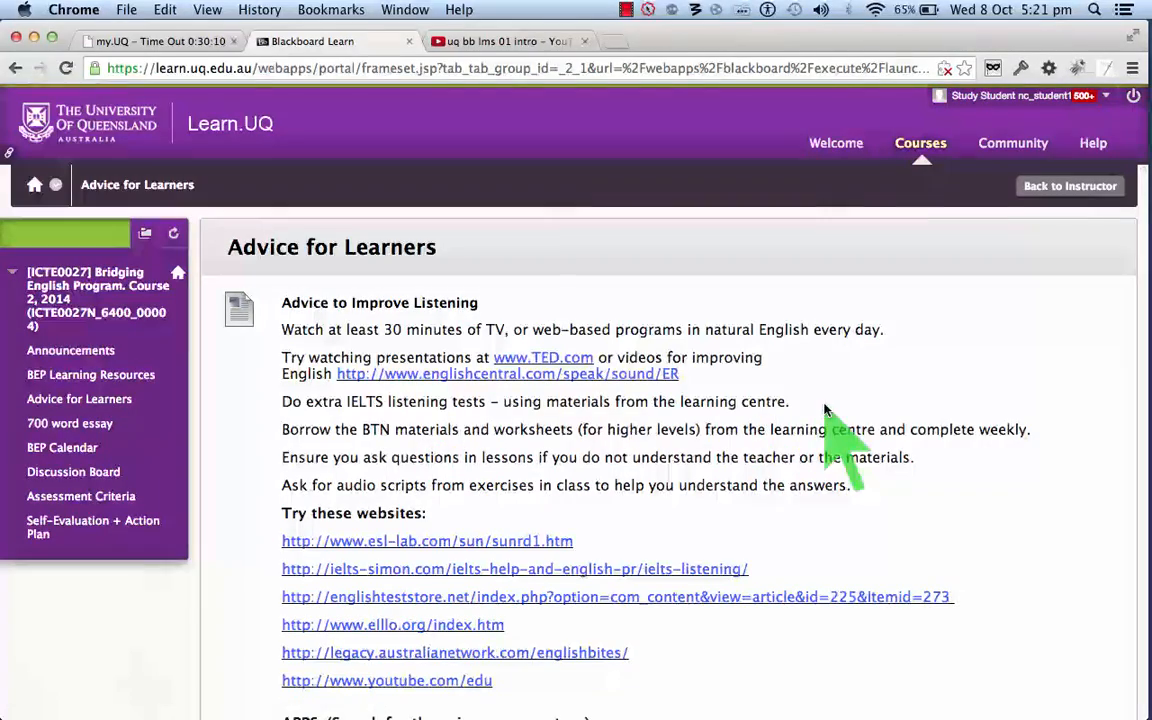
pyautogui.scroll(-3)
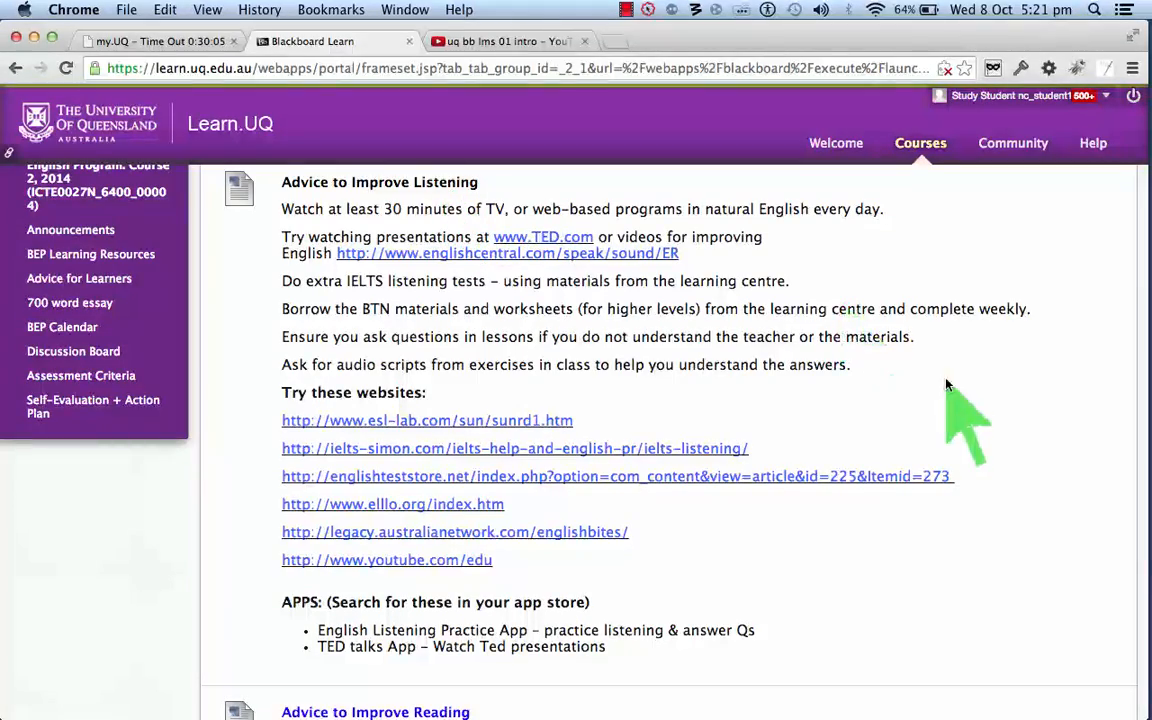
pyautogui.scroll(-3)
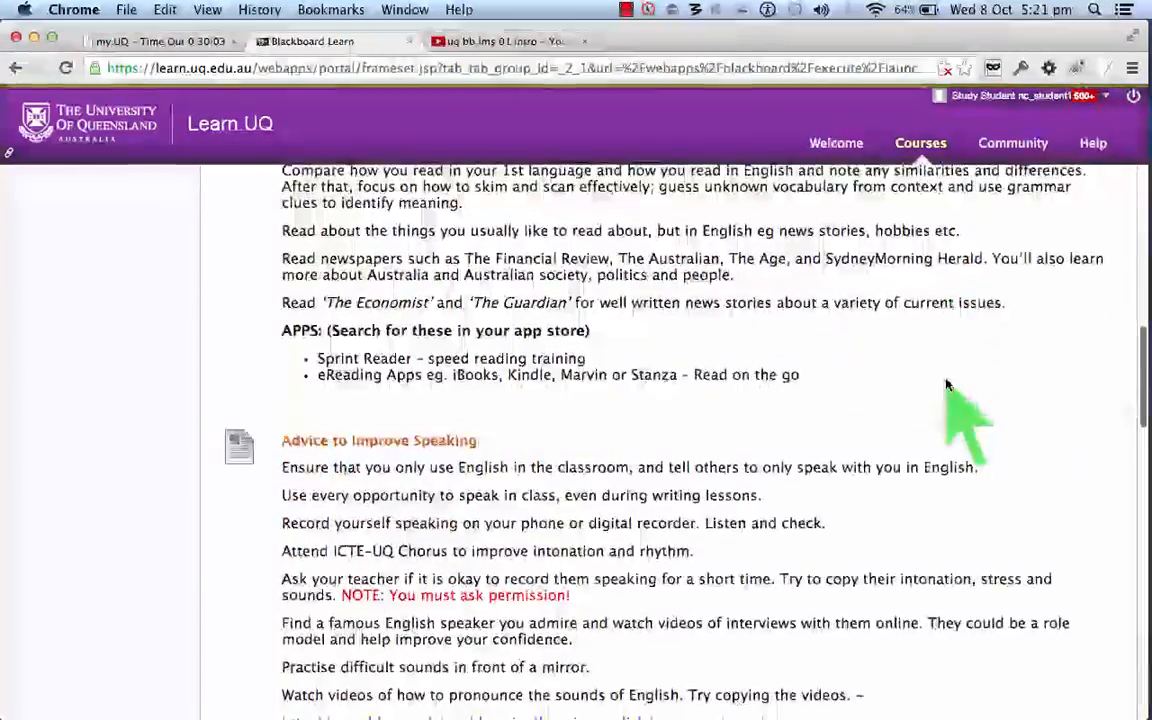
pyautogui.scroll(-3)
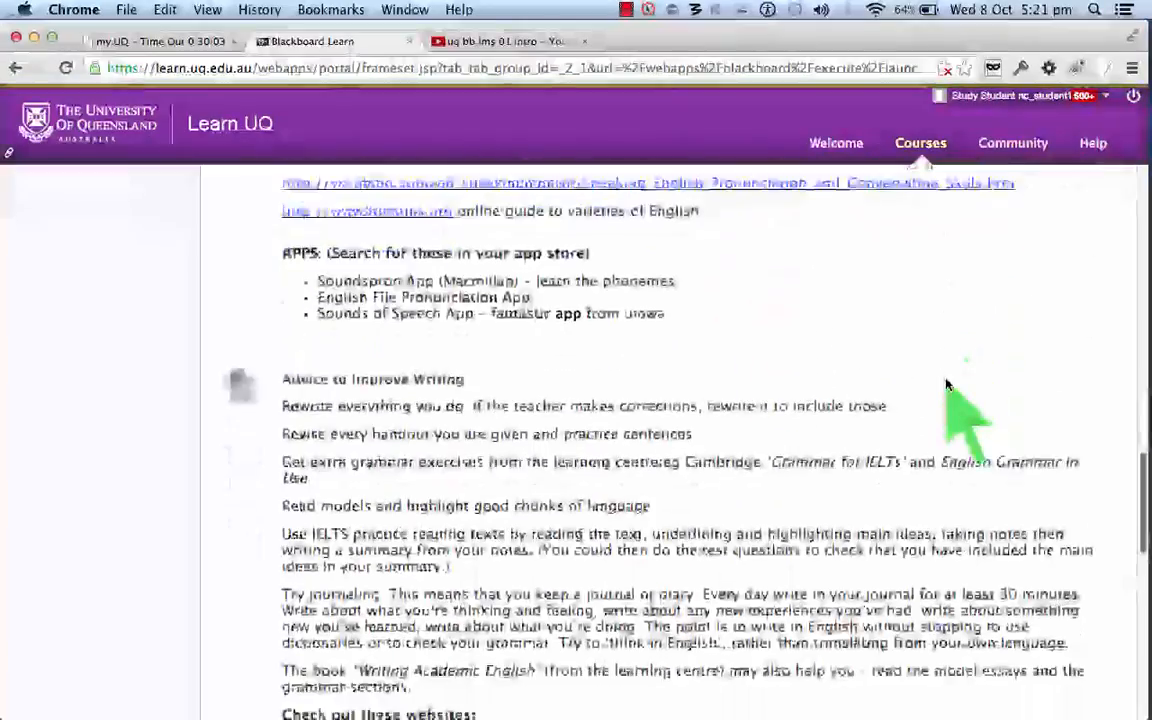
pyautogui.scroll(-3)
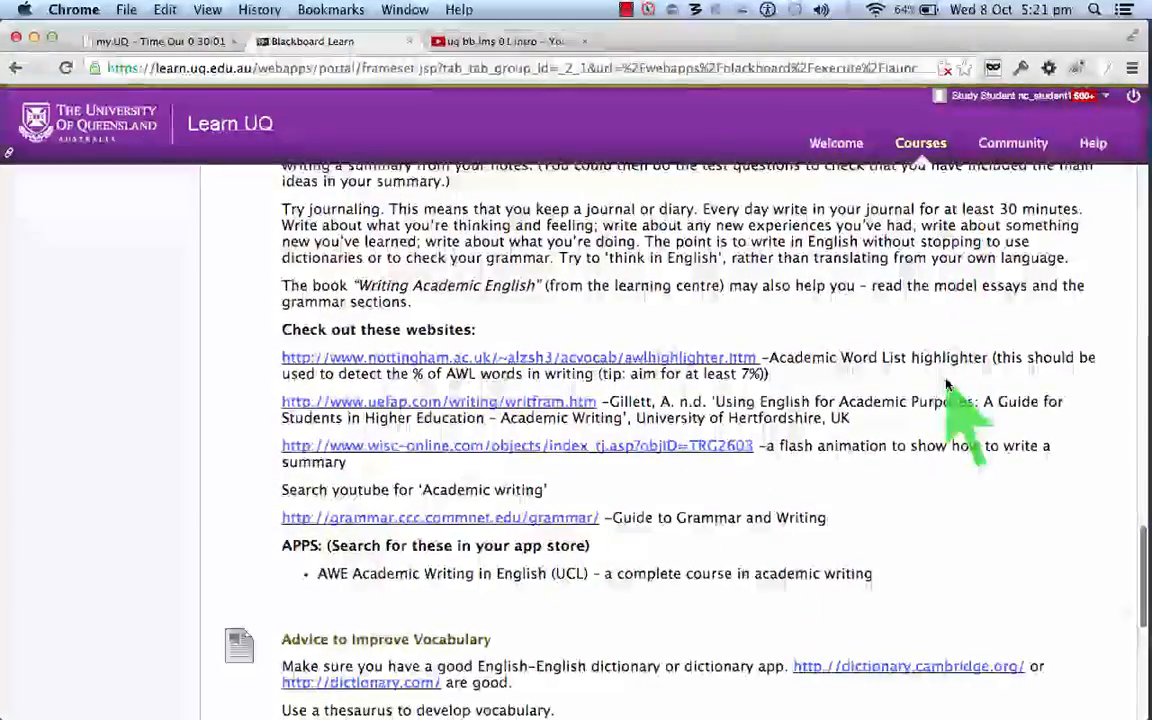
pyautogui.scroll(-3)
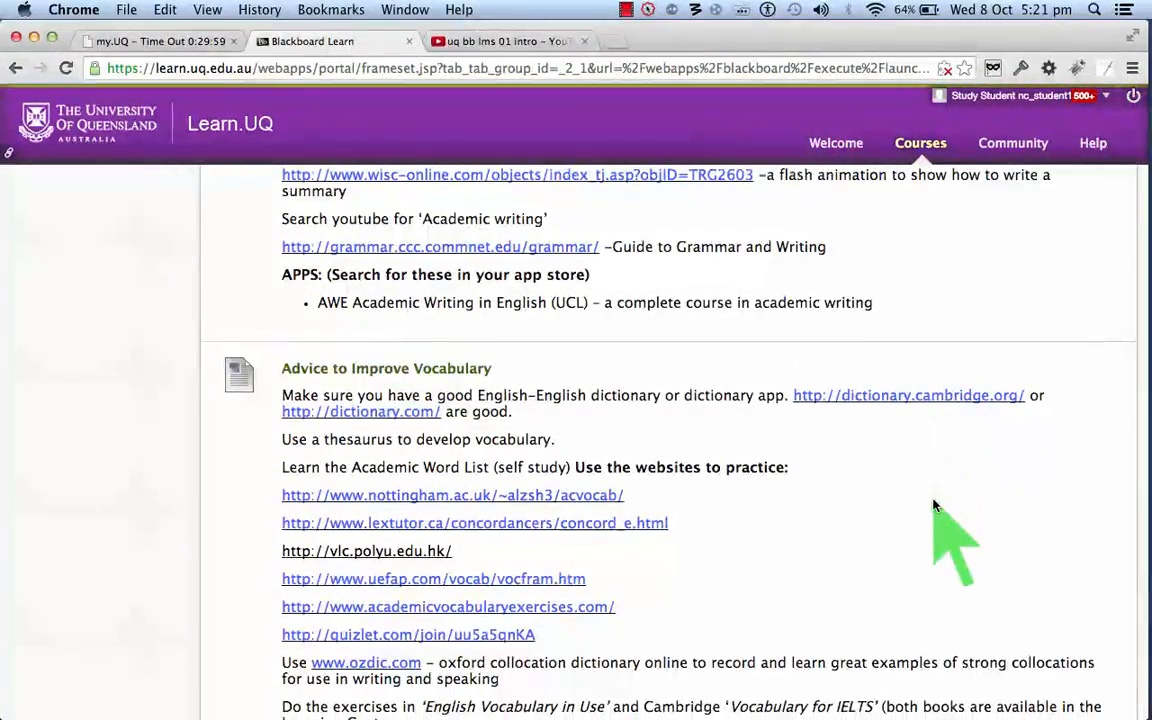
pyautogui.scroll(-3)
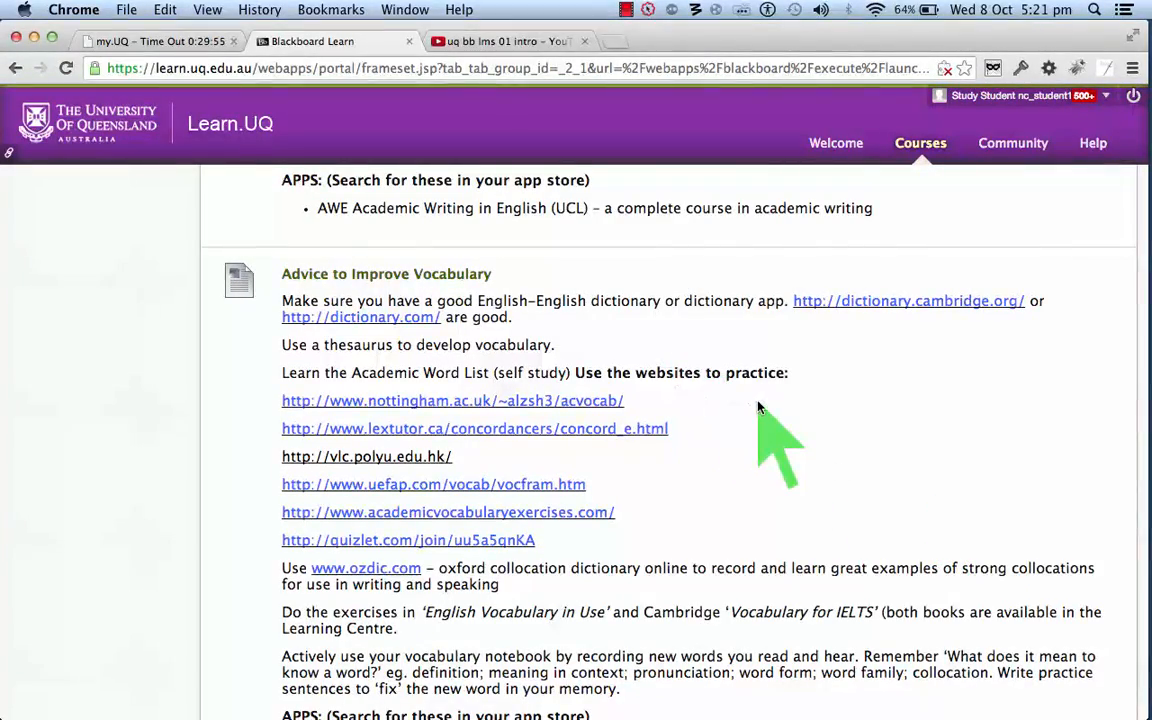
pyautogui.scroll(3)
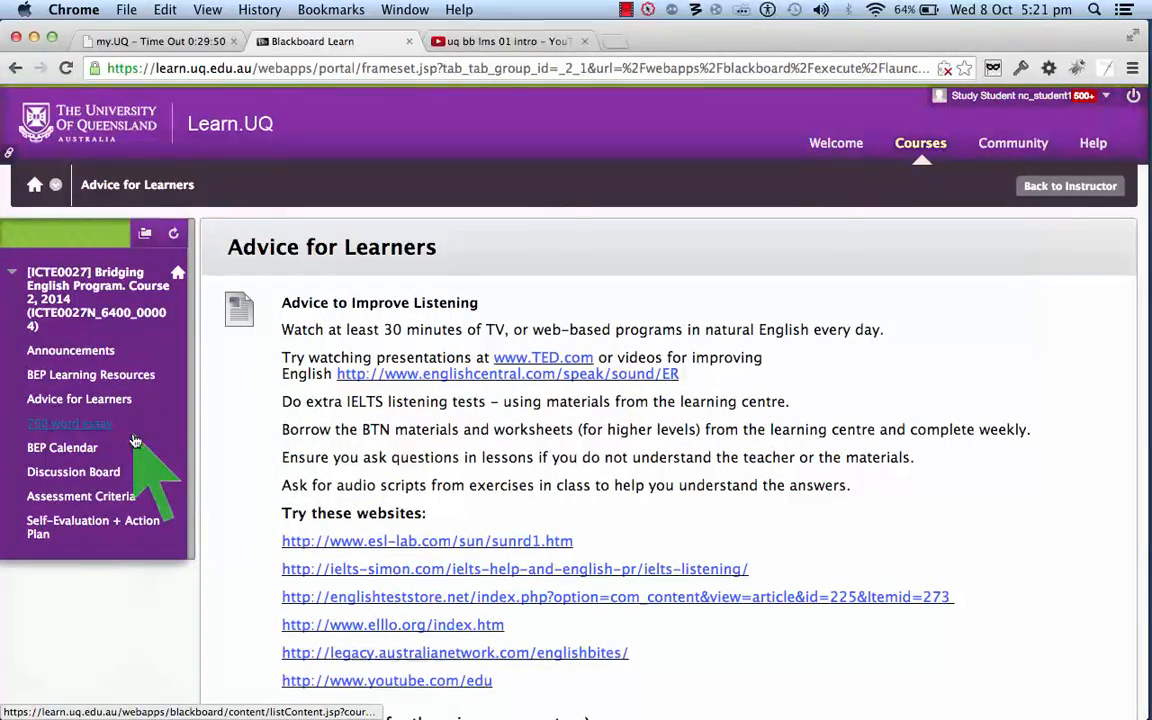
# - Go to the 700 word essay page and review the essay question, guidelines and outline template
pyautogui.click(70, 424)
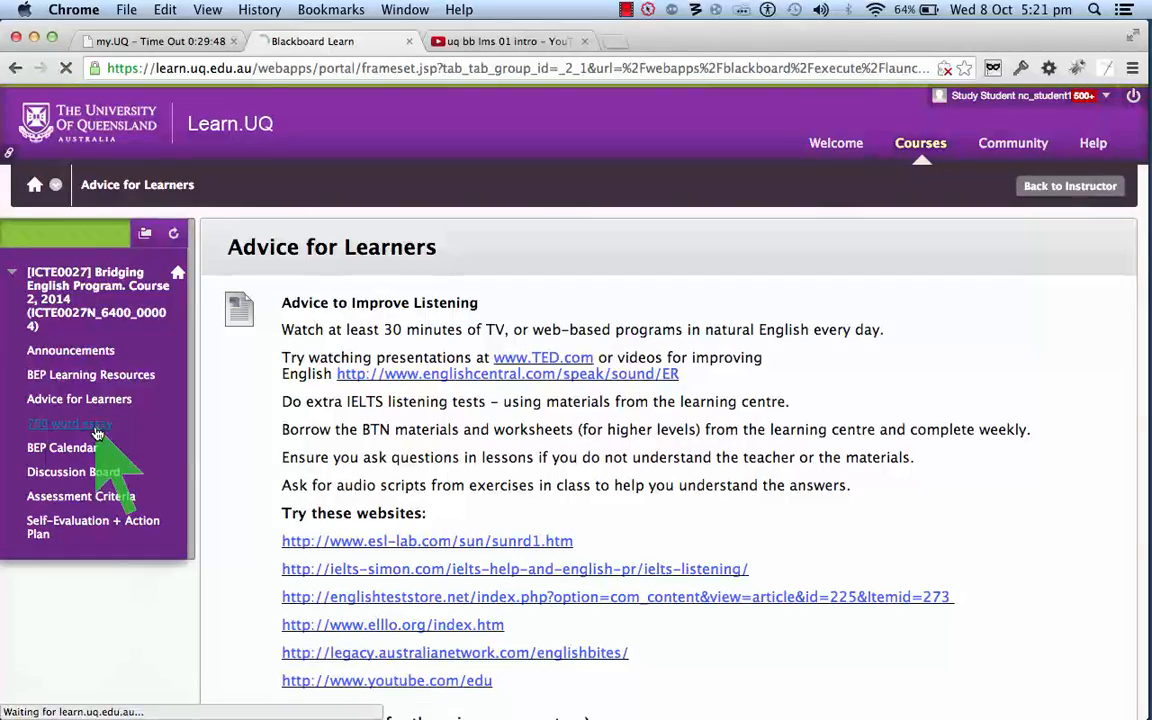
pyautogui.click(70, 424)
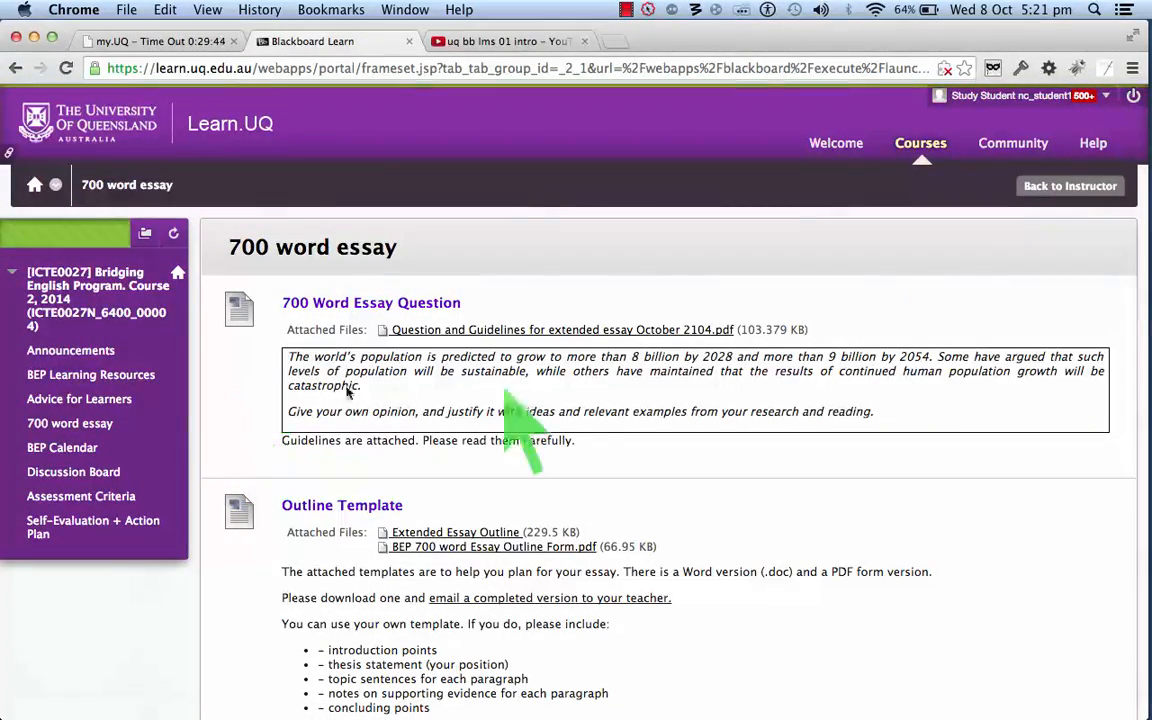
pyautogui.scroll(-3)
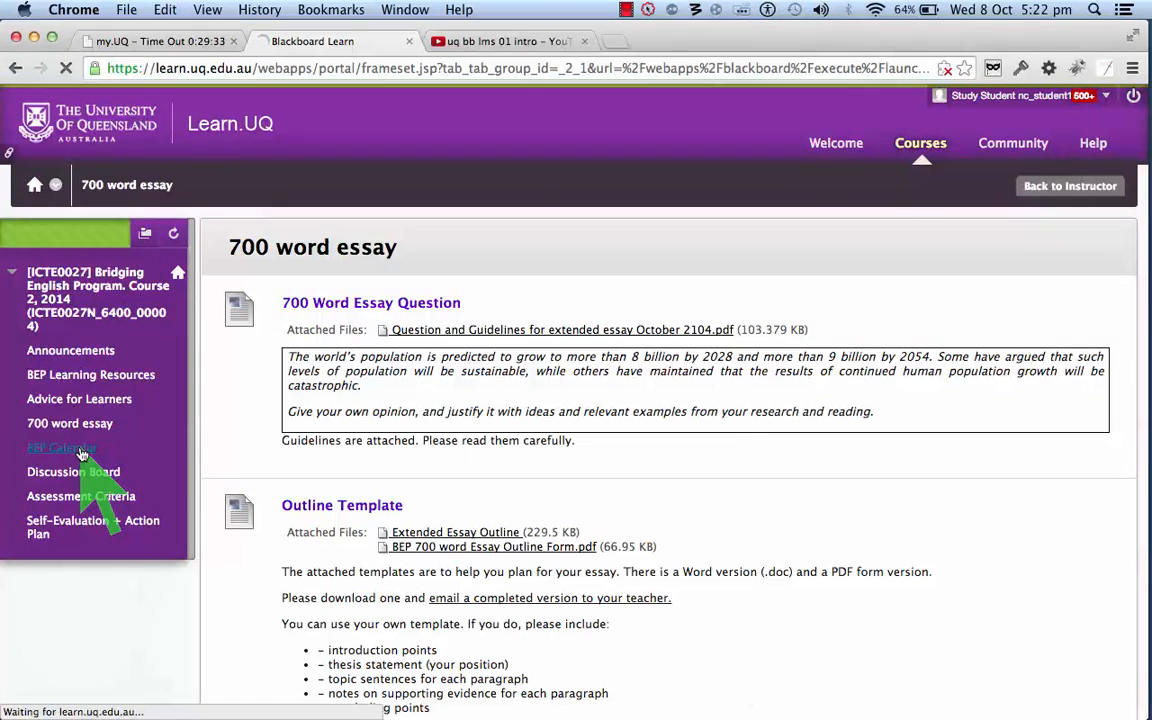
# - Show the BEP Calendar month view for October 2014 with weekly events and due dates
pyautogui.click(62, 448)
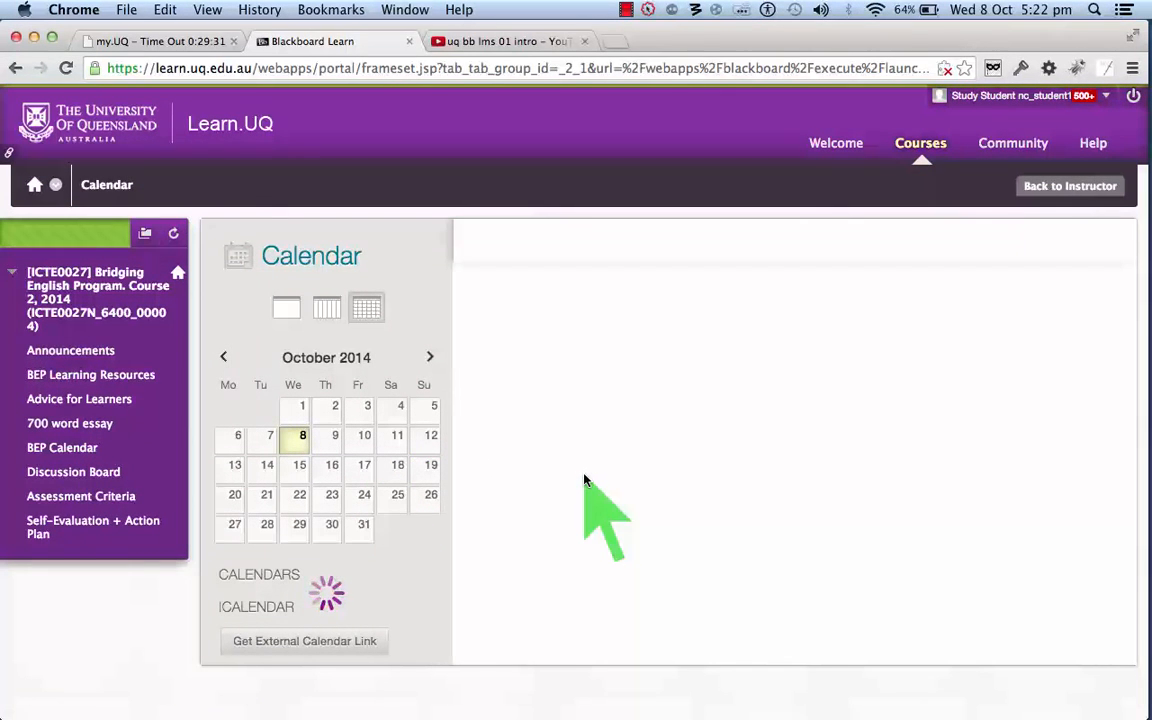
pyautogui.click(366, 308)
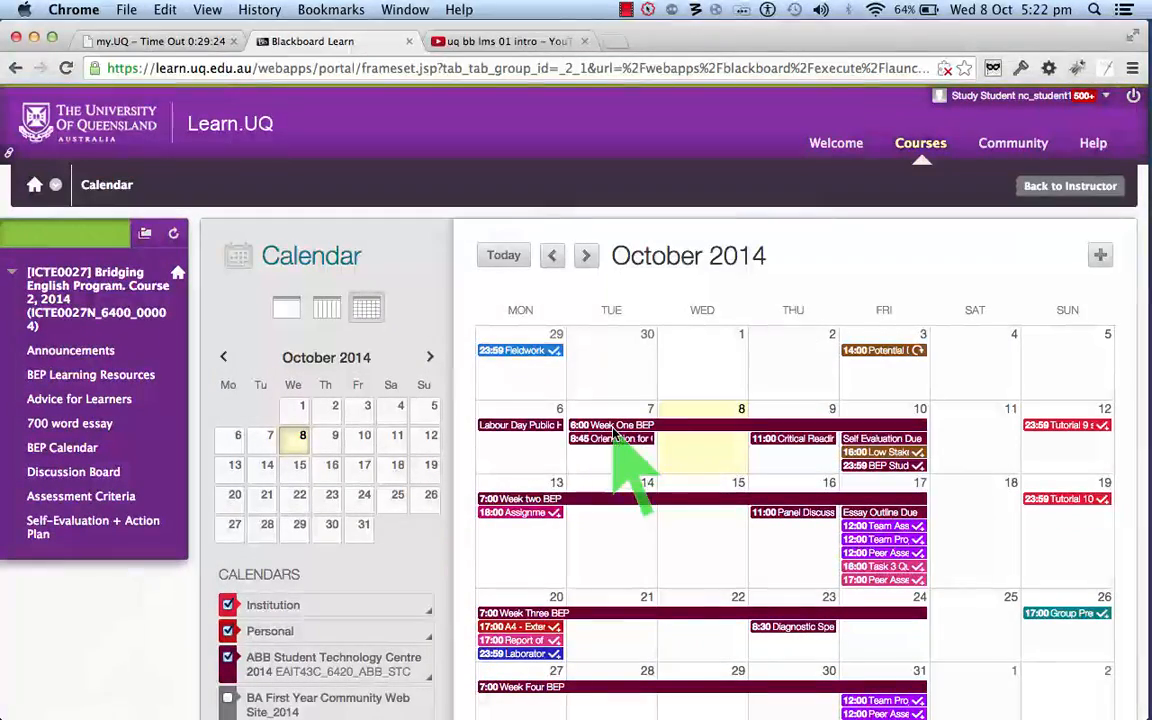
pyautogui.moveTo(790, 470)
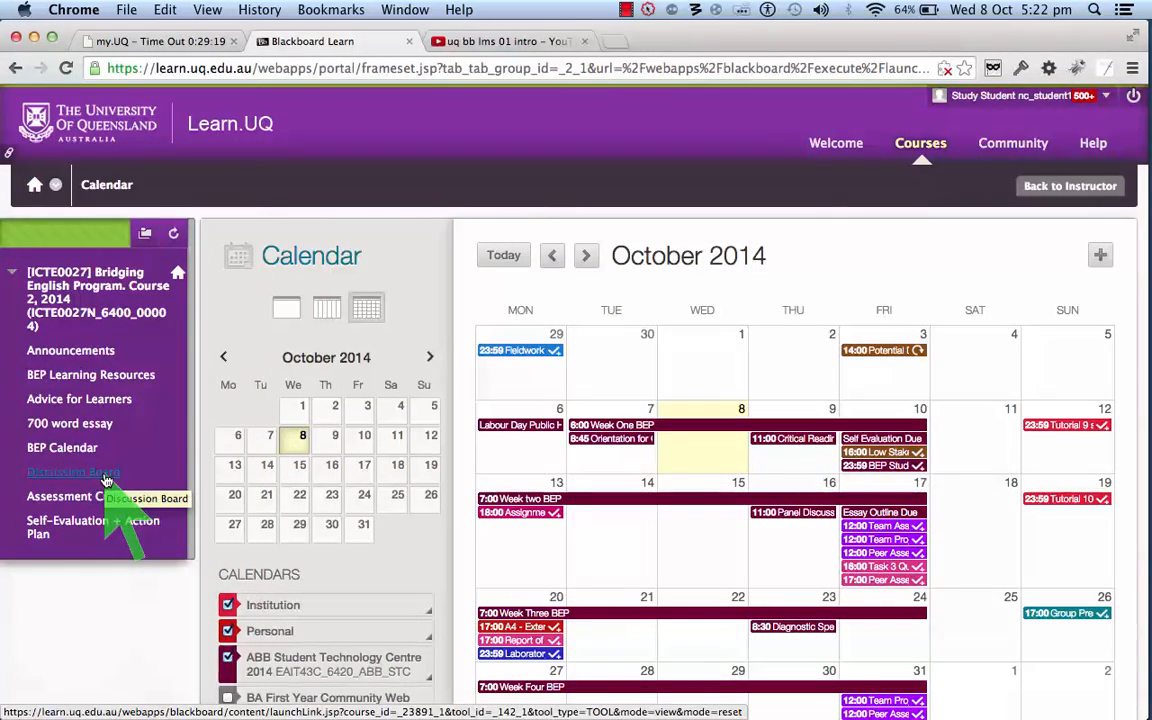
# - Show the Discussion Board listing the Useful advice for improving English and Life in Brisbane forums
pyautogui.click(72, 472)
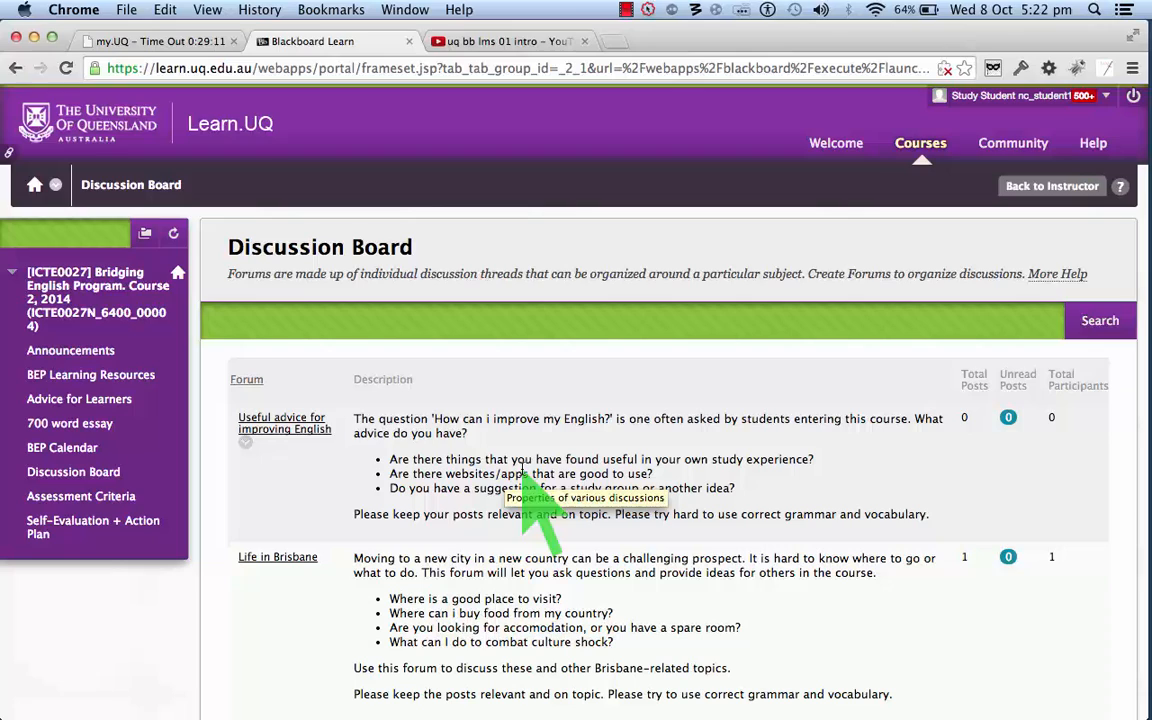
pyautogui.moveTo(670, 490)
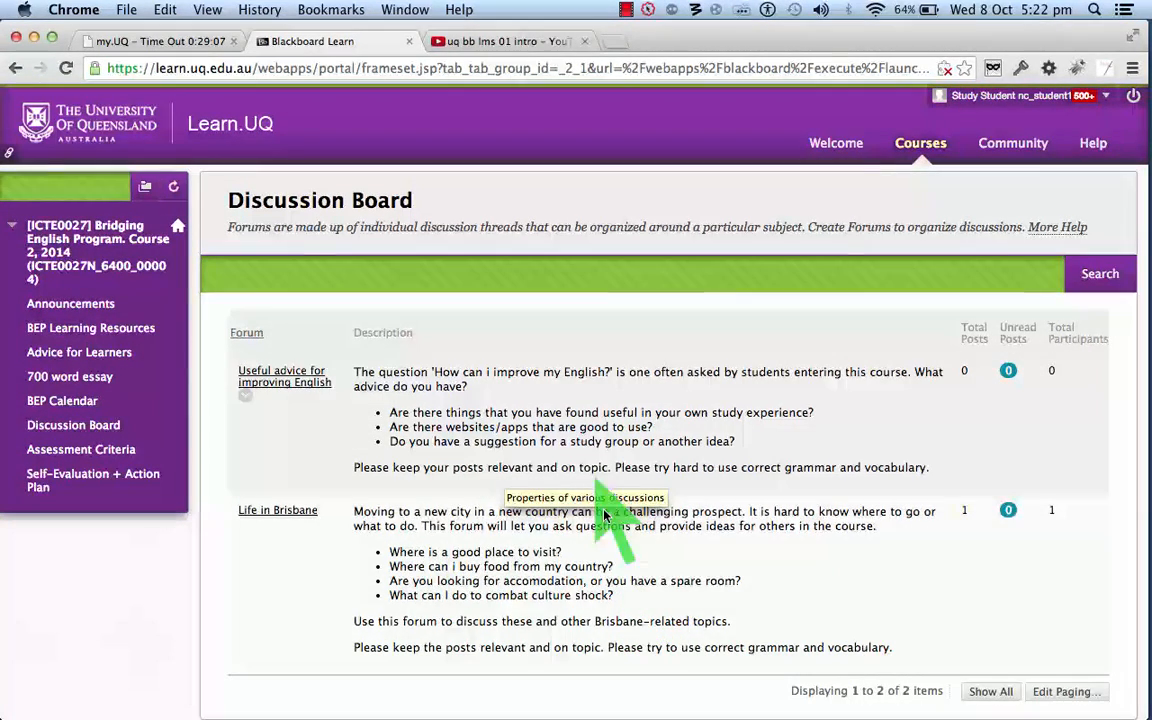
pyautogui.moveTo(590, 460)
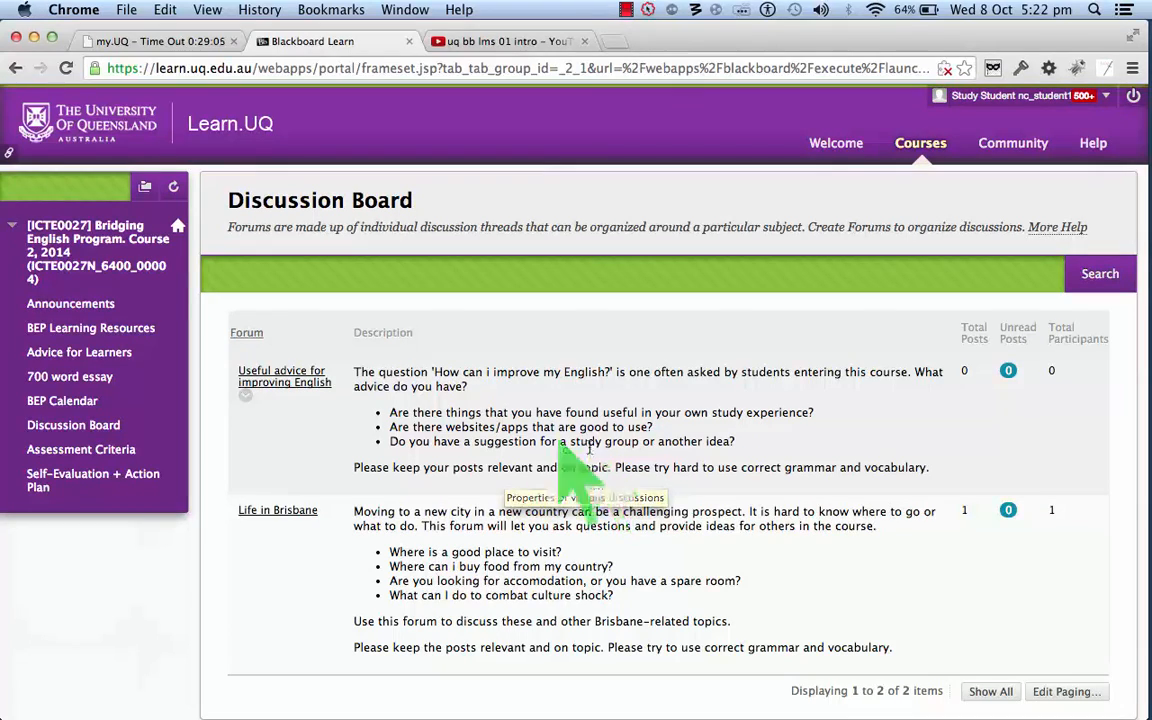
pyautogui.moveTo(410, 450)
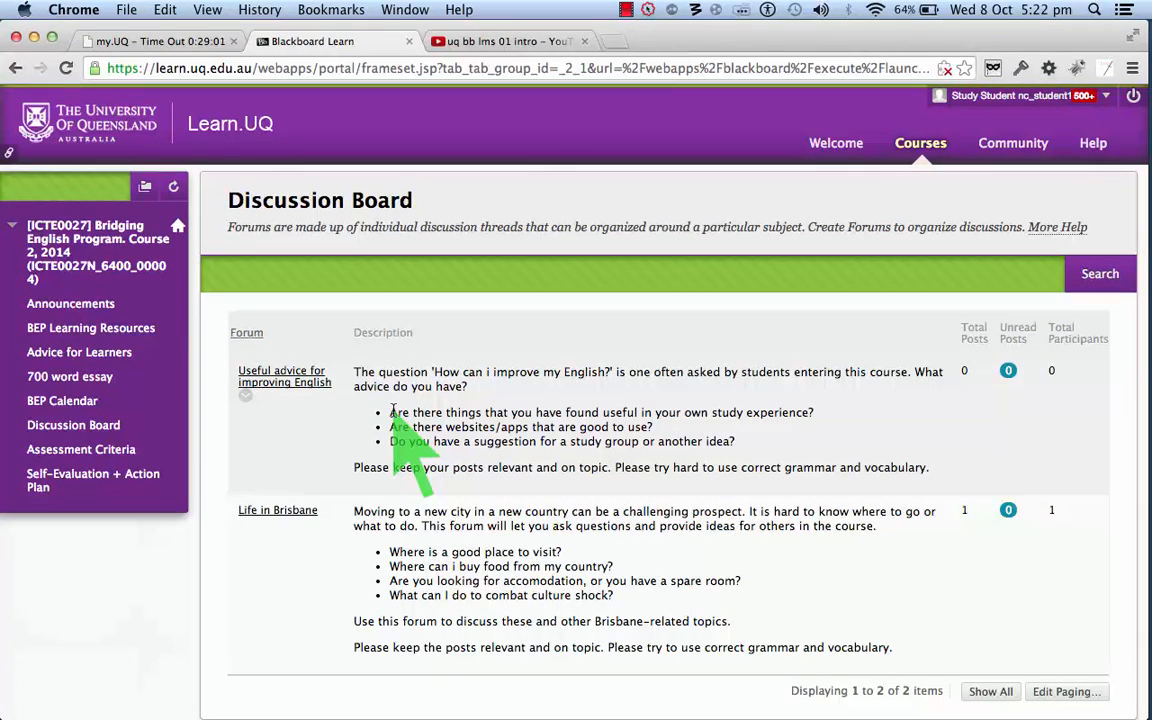
pyautogui.moveTo(444, 490)
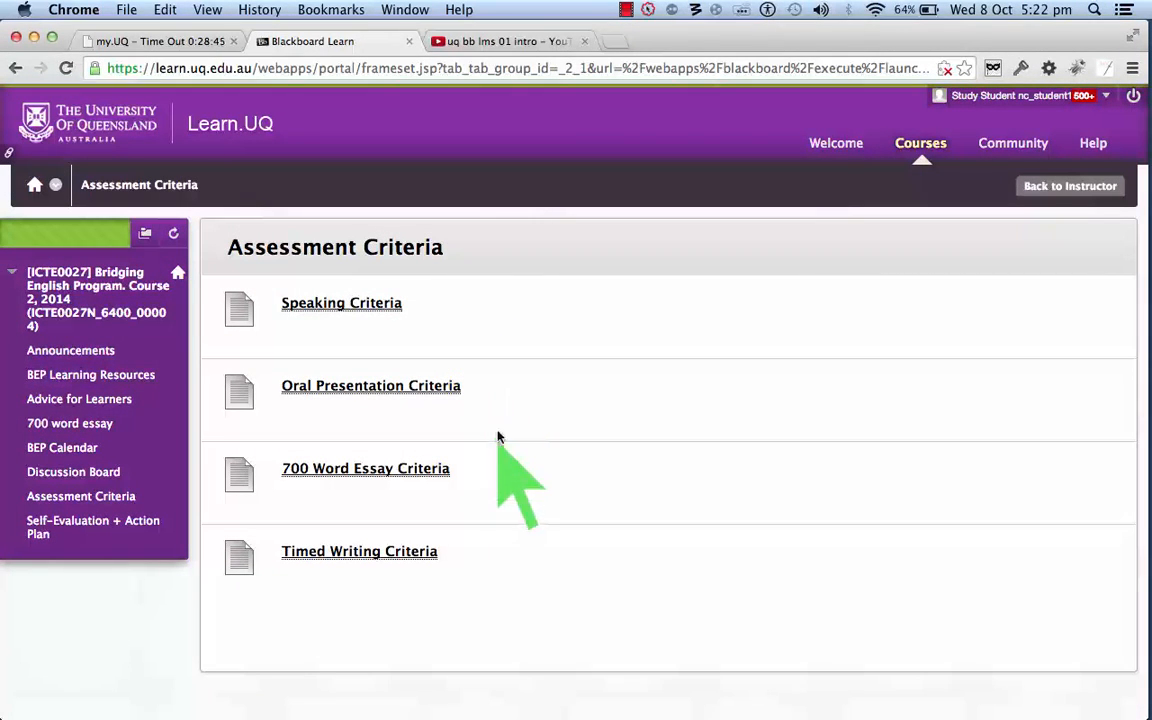
pyautogui.moveTo(468, 556)
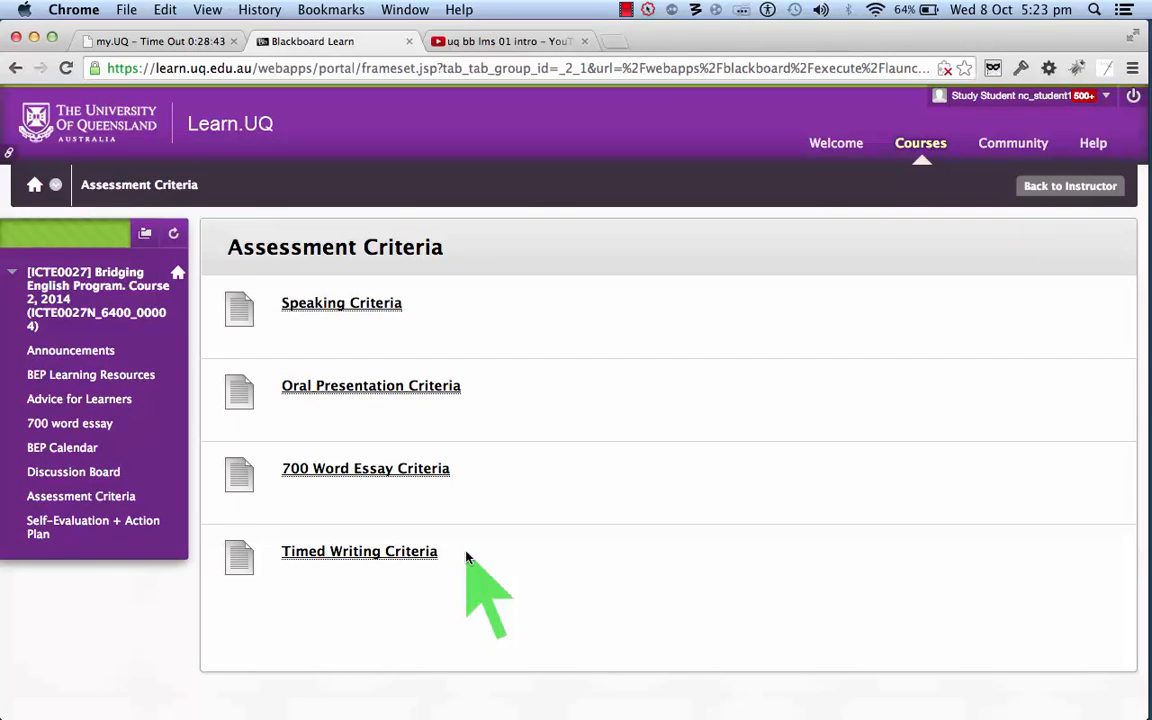
pyautogui.moveTo(572, 372)
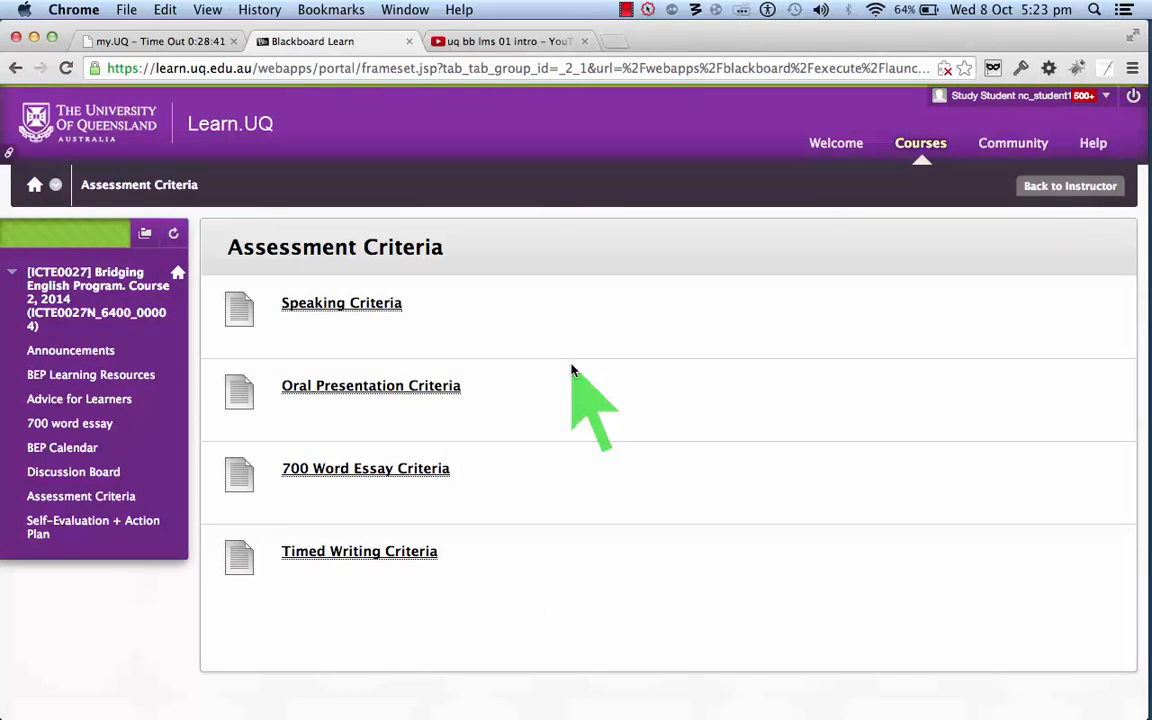
pyautogui.moveTo(200, 462)
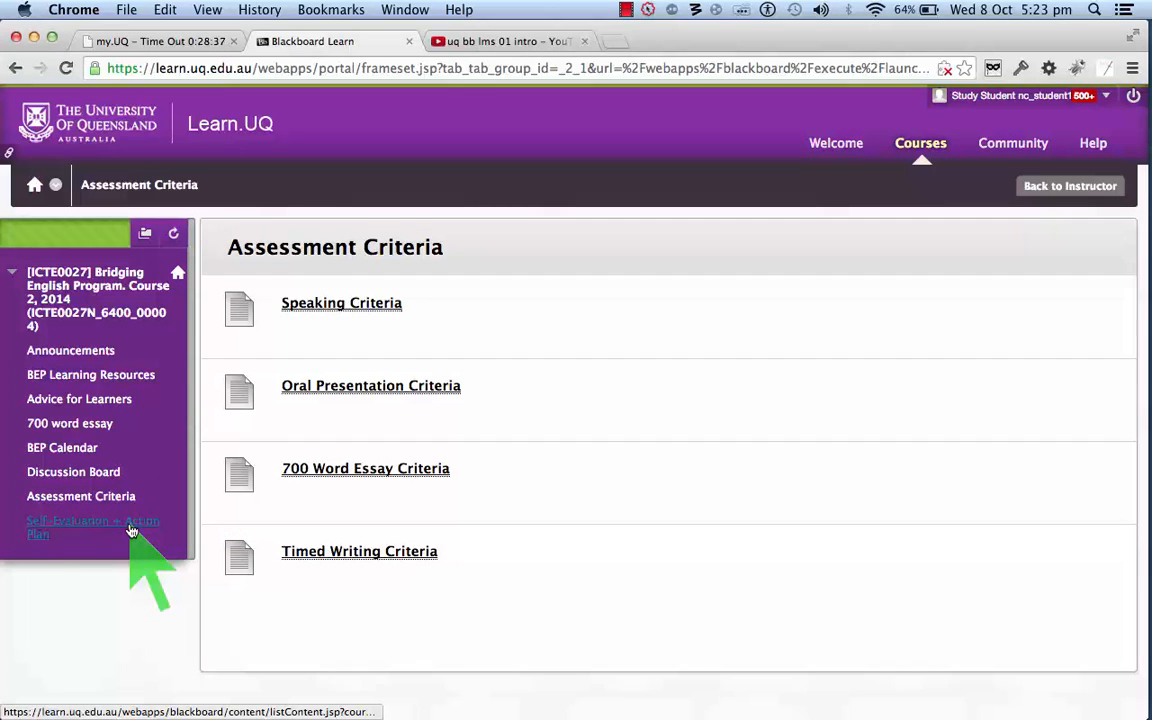
pyautogui.moveTo(130, 528)
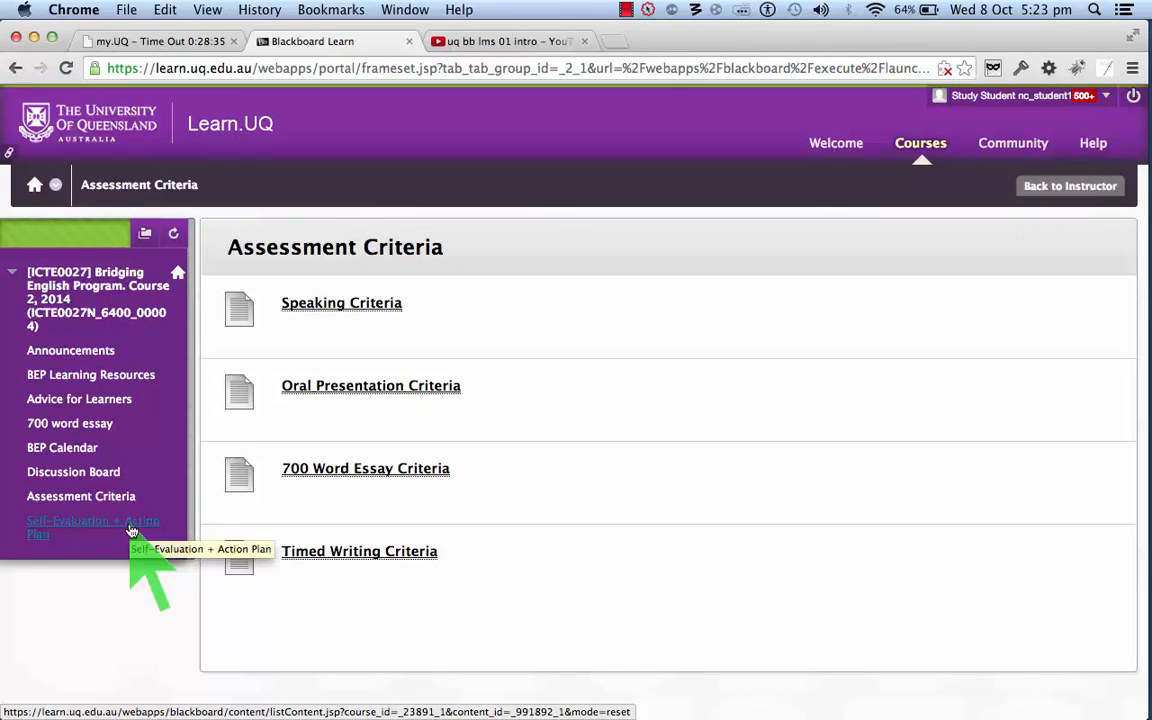
# - Show the Self-Evaluation + Action Plan page with its steps and Friday Week 1 due date
pyautogui.click(92, 528)
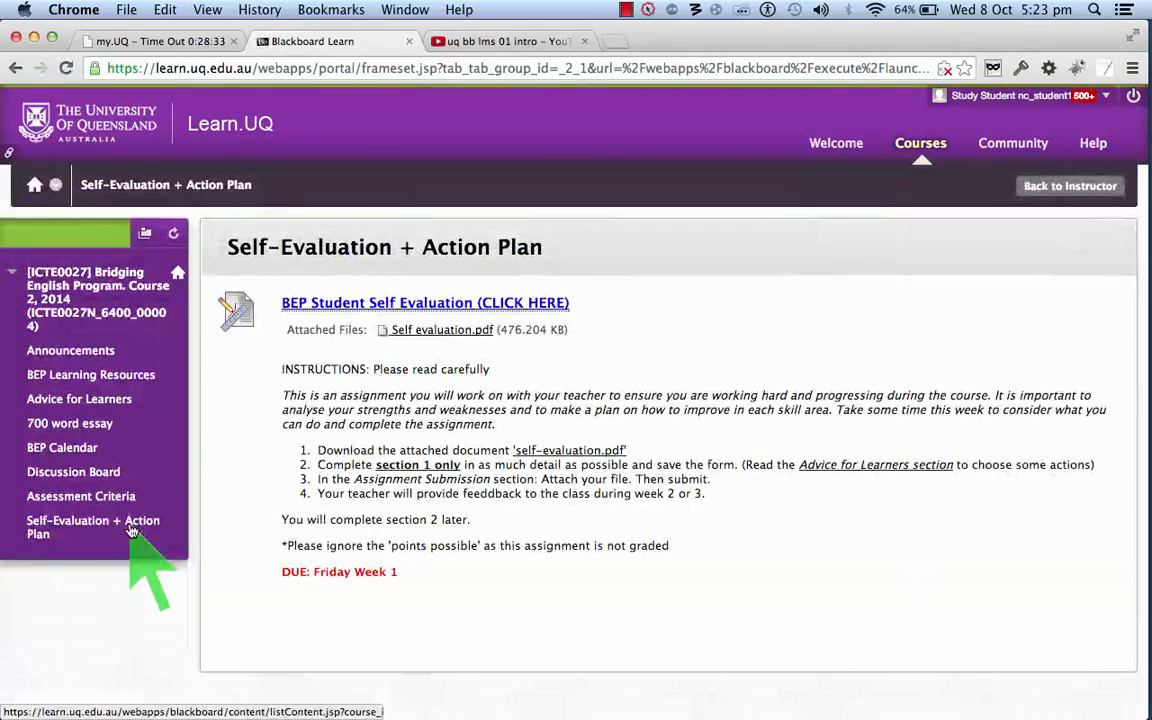
pyautogui.moveTo(730, 424)
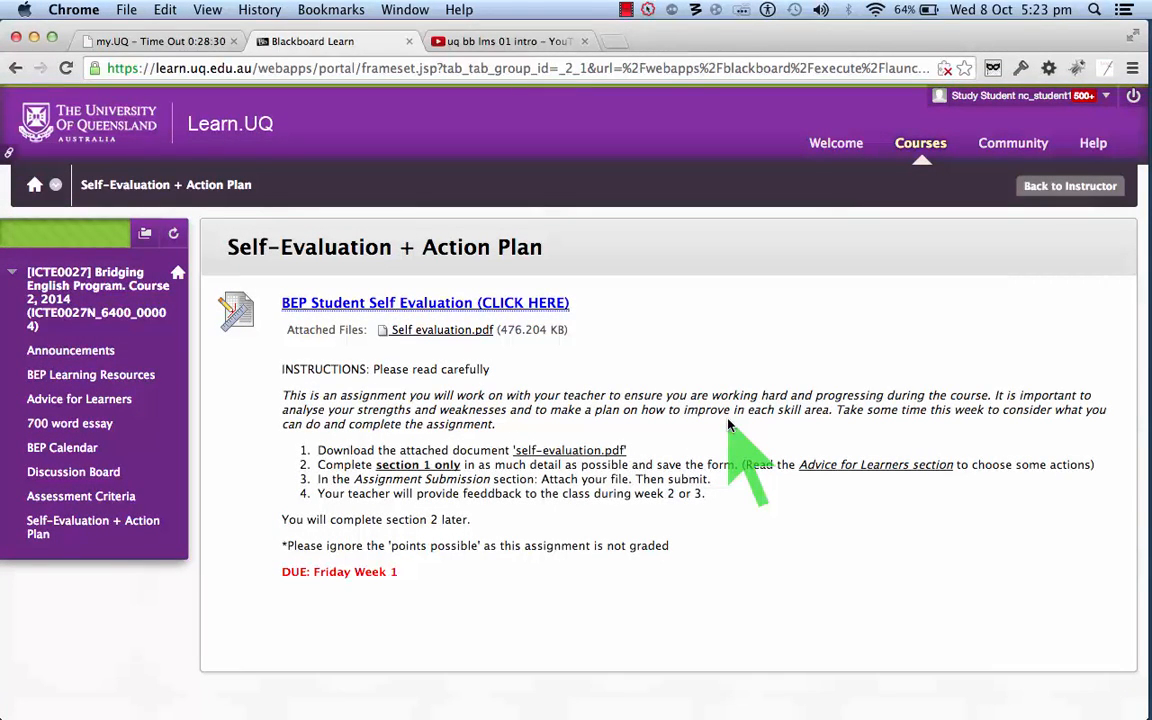
pyautogui.moveTo(644, 410)
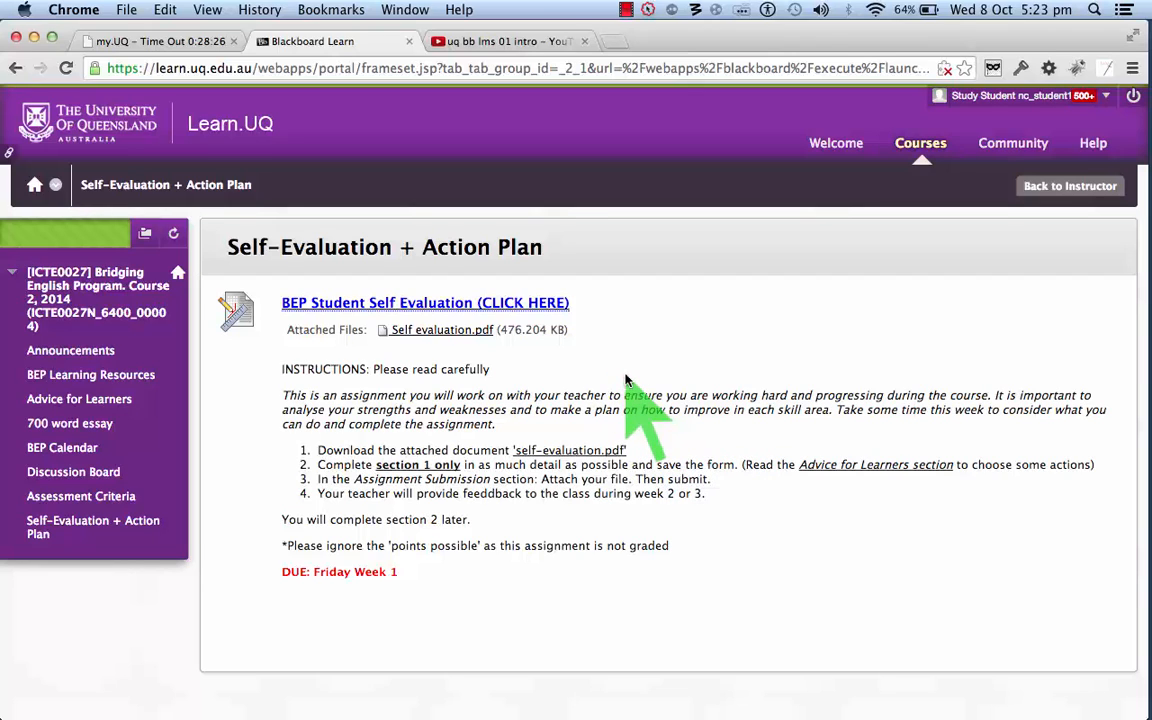
pyautogui.moveTo(684, 432)
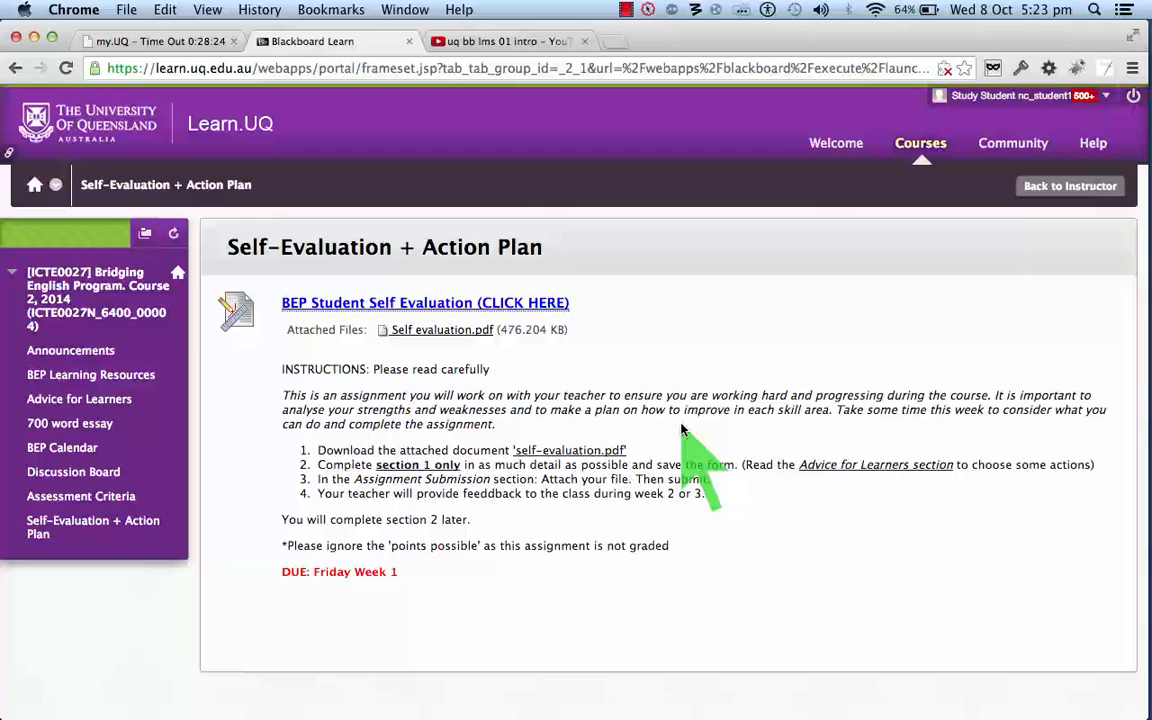